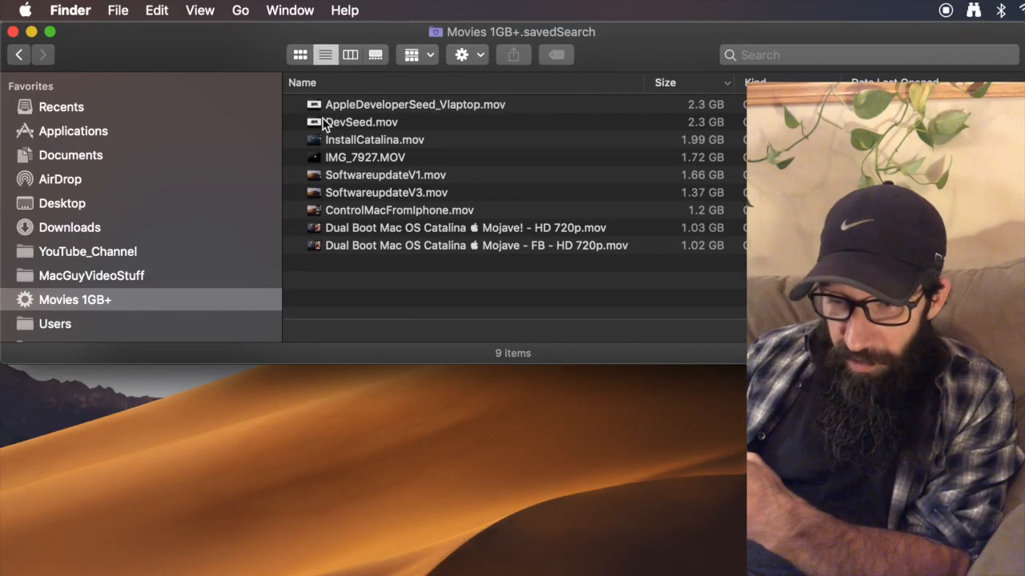
mouse_move(493, 189)
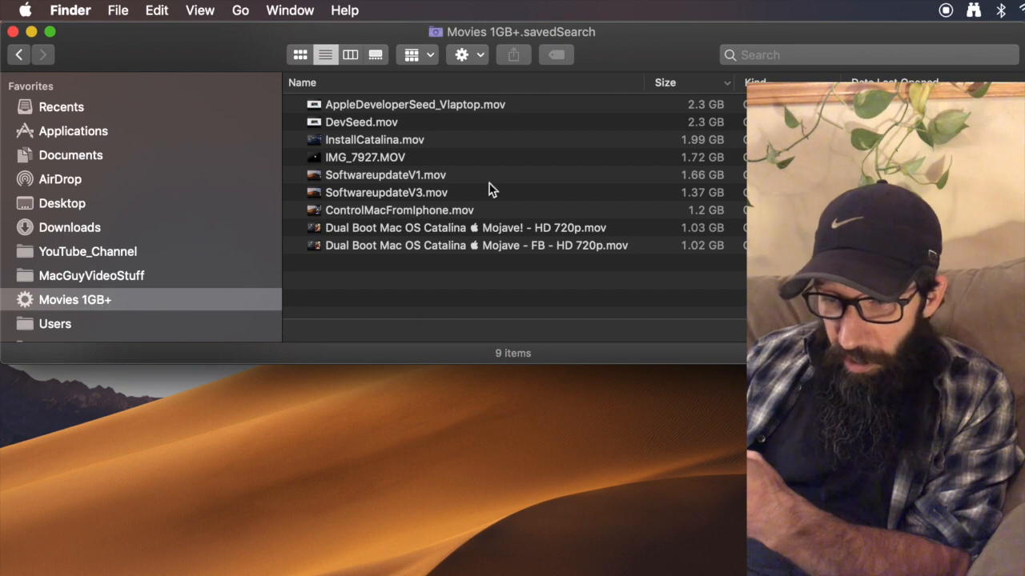
mouse_move(493, 93)
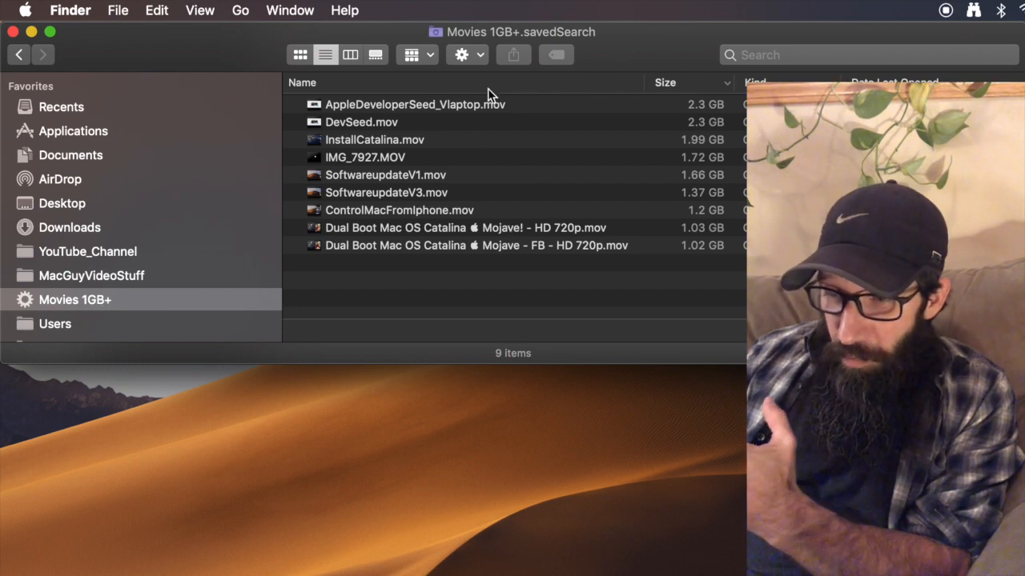
mouse_move(528, 158)
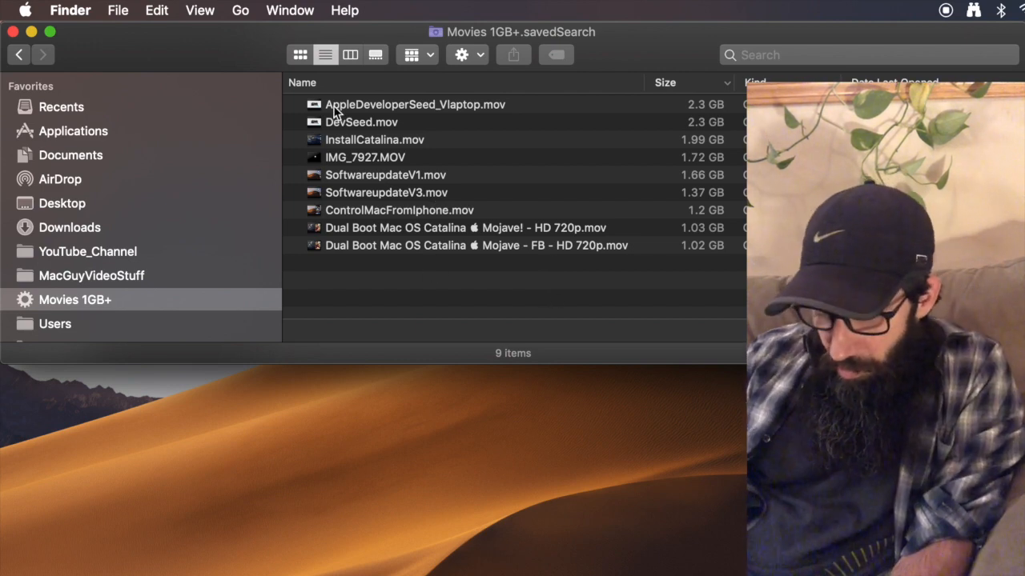
Retype the go-to-folder path as /System/Library/CoreServices/Applications/ using autocomplete suggestions.
key(cmd+shift+g)
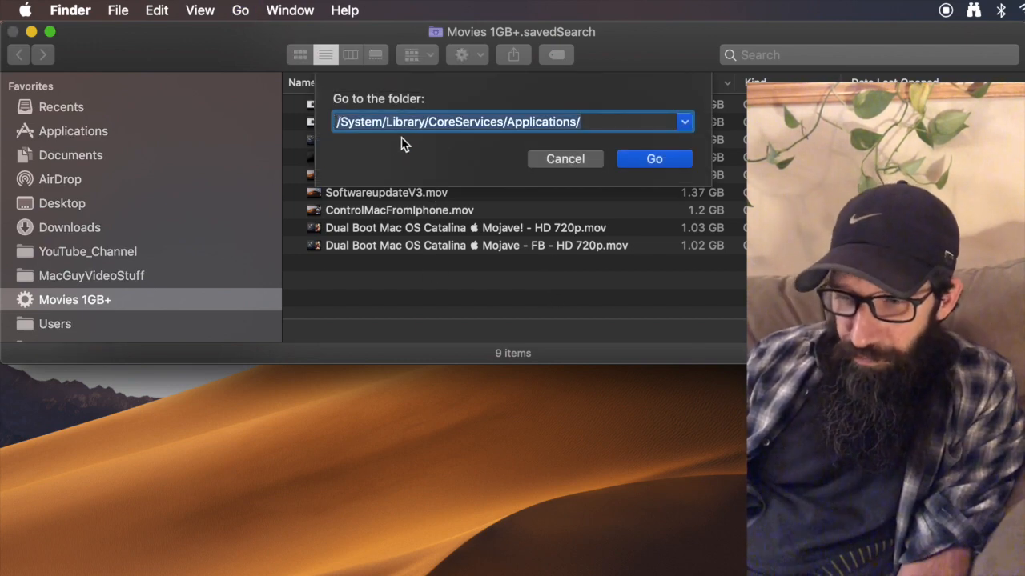
key(Cmd+Shift+G)
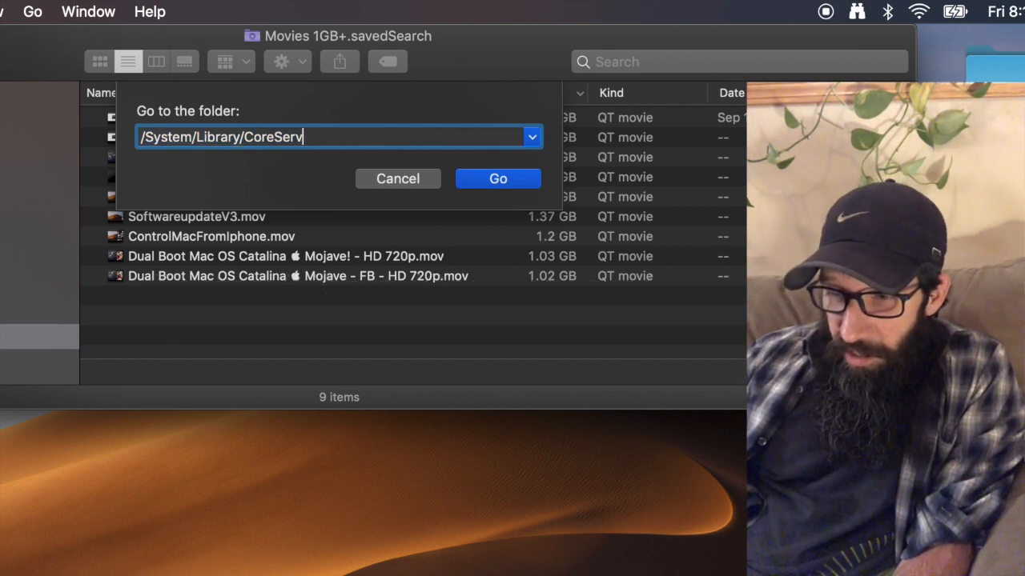
key(Backspace)
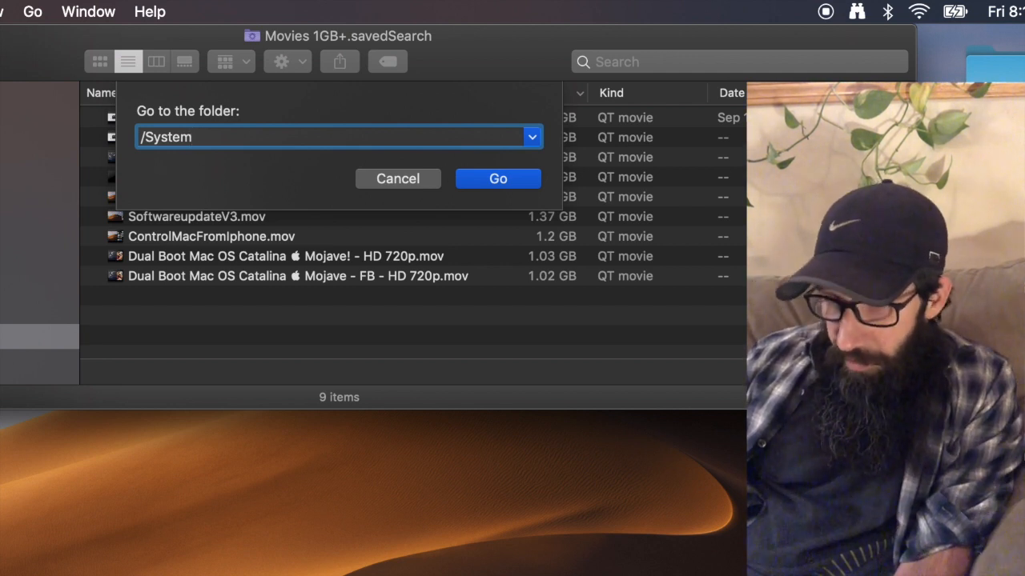
text(/Library/C)
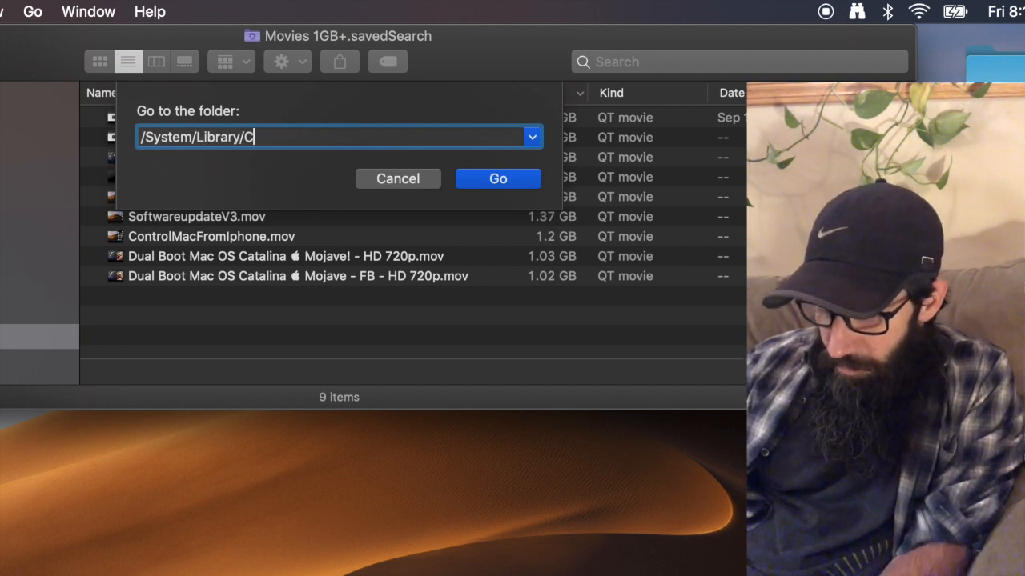
text(oreServices)
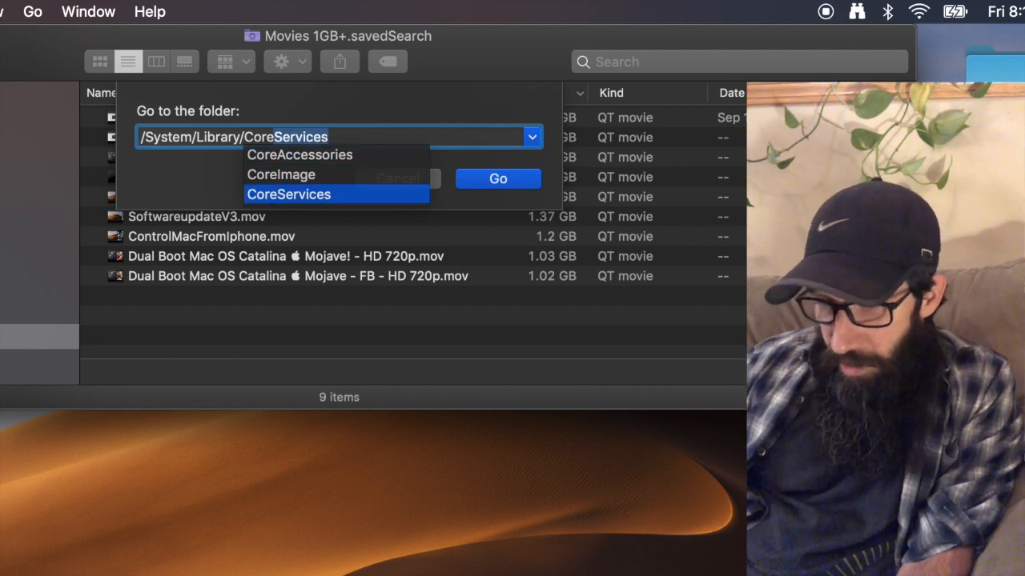
text(/A)
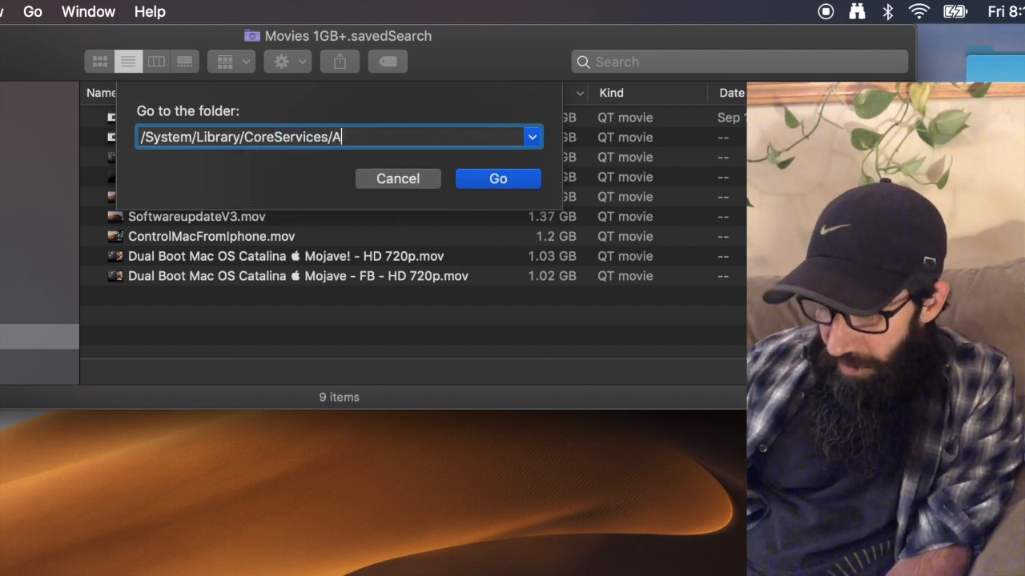
text(ppleeventsd)
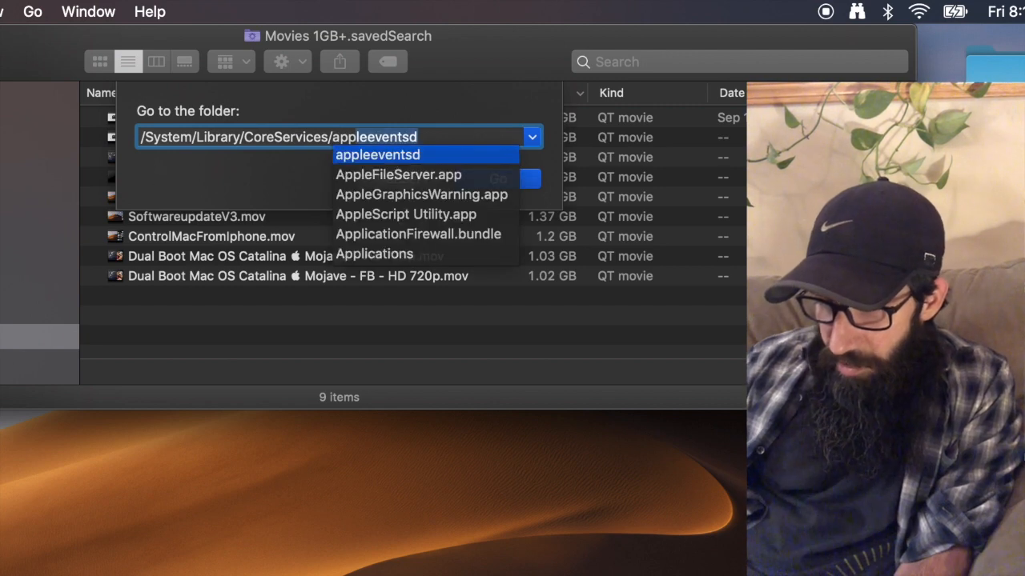
click(375, 253)
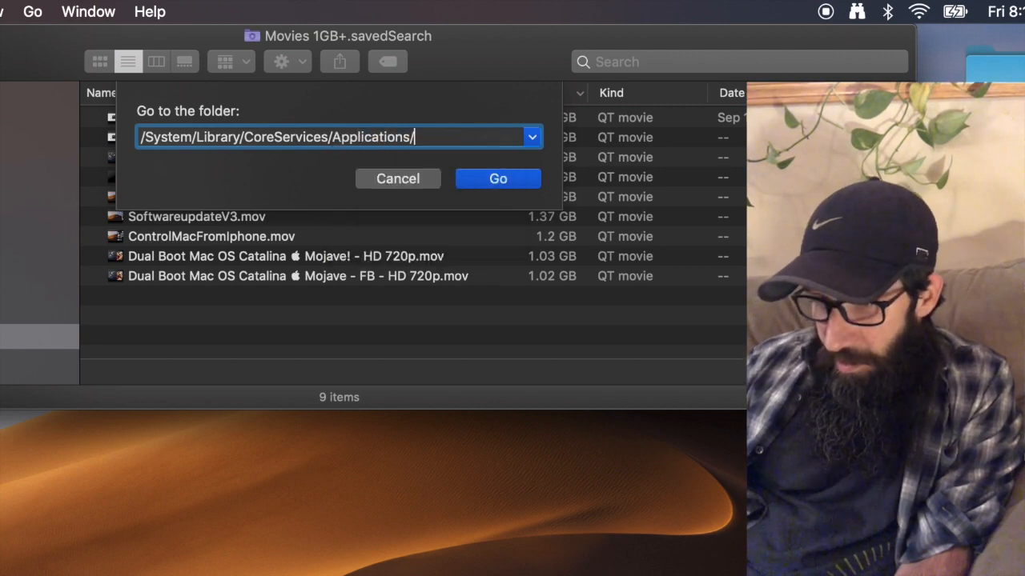
Go to the CoreServices Applications folder and launch Storage Management.app from it.
click(496, 180)
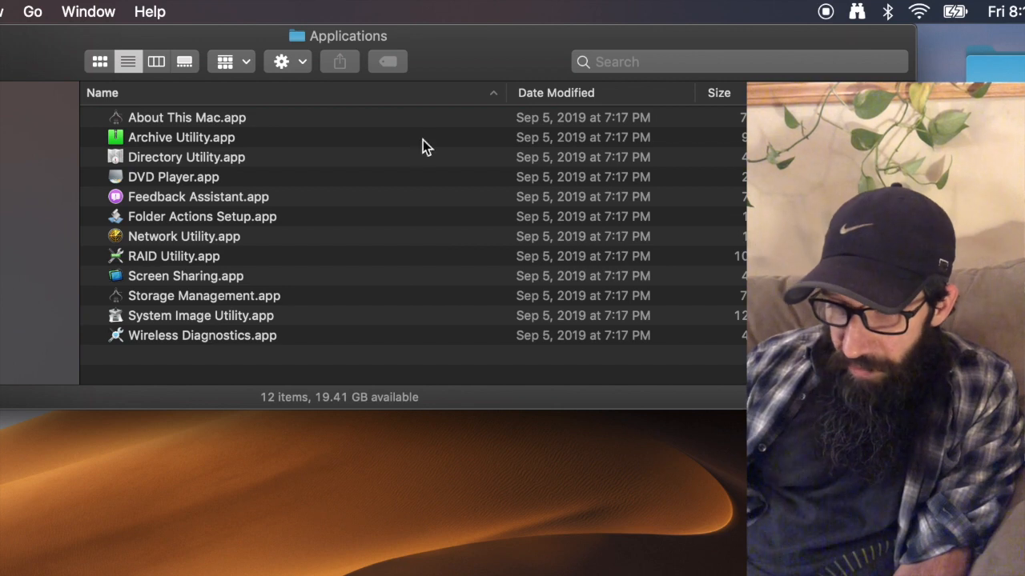
mouse_move(208, 311)
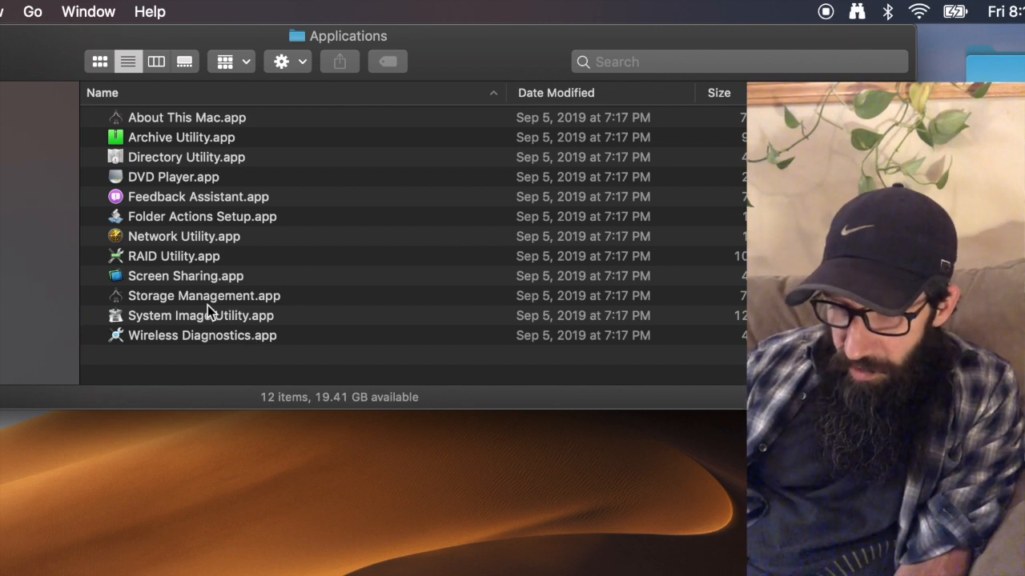
click(203, 295)
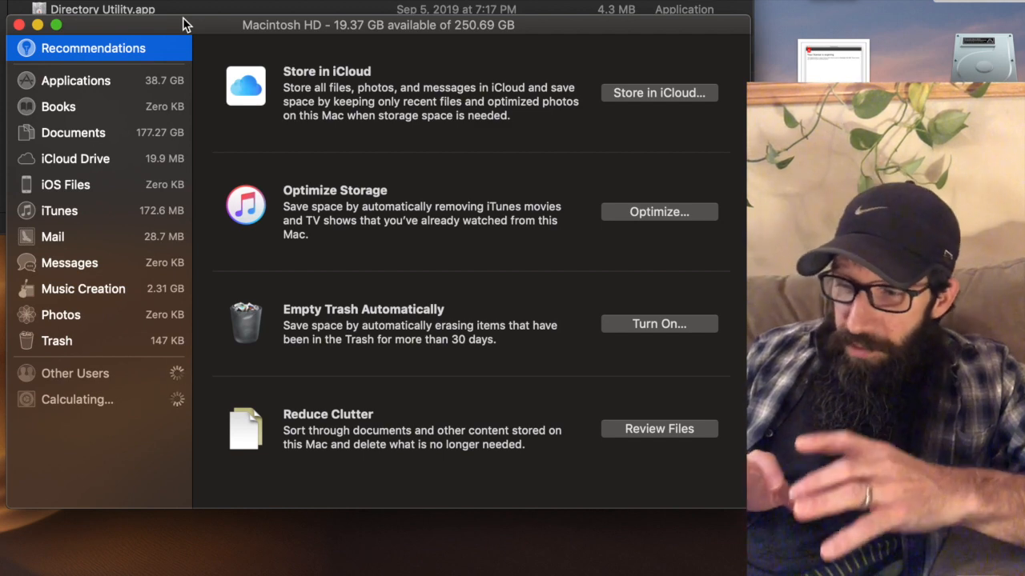
mouse_move(317, 86)
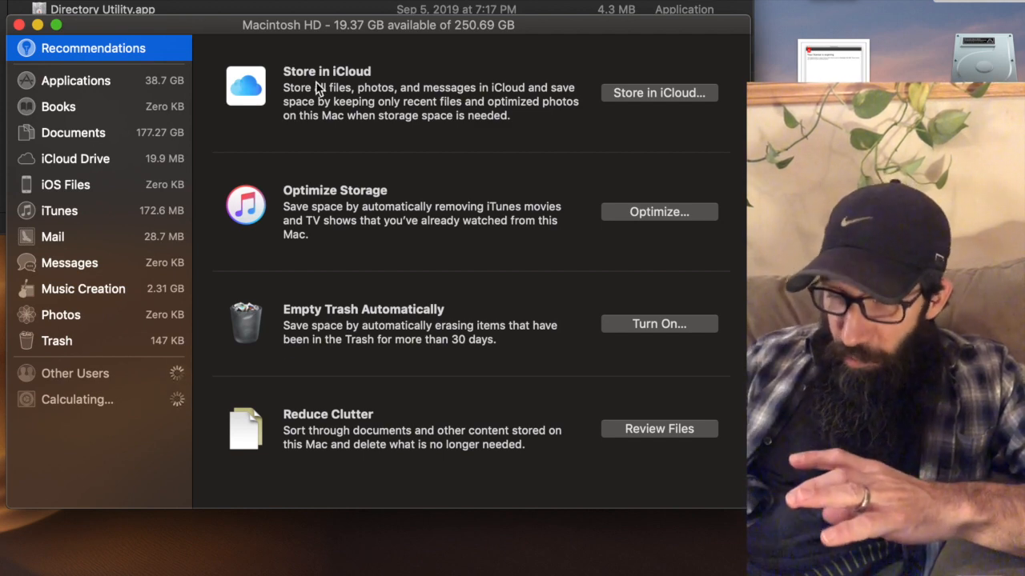
mouse_move(506, 130)
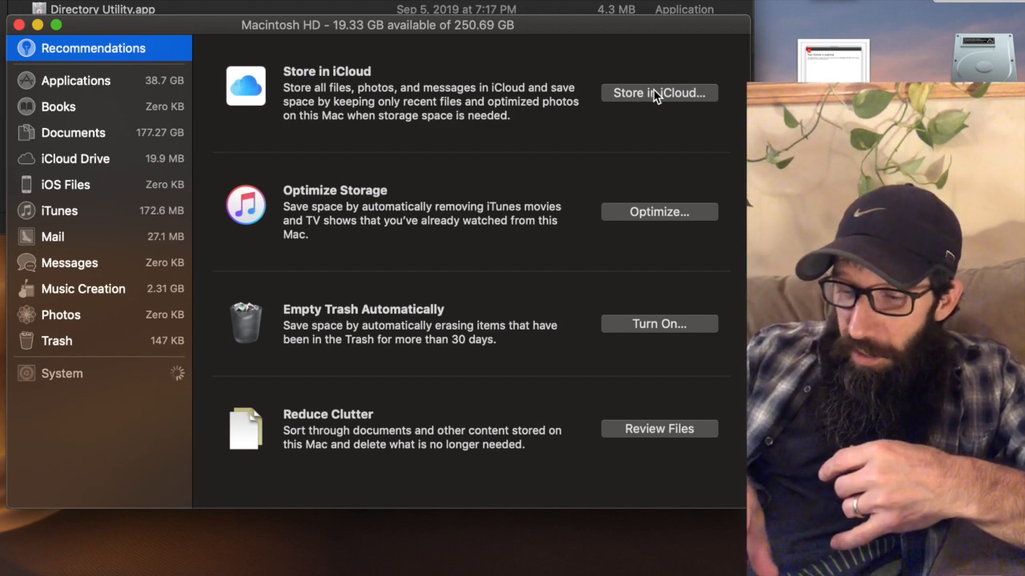
mouse_move(724, 125)
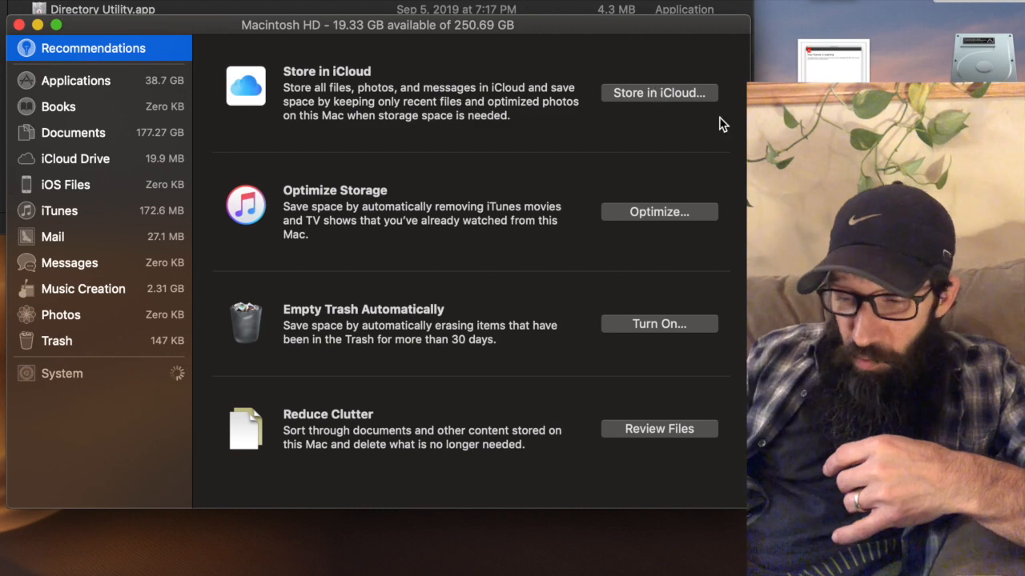
mouse_move(421, 242)
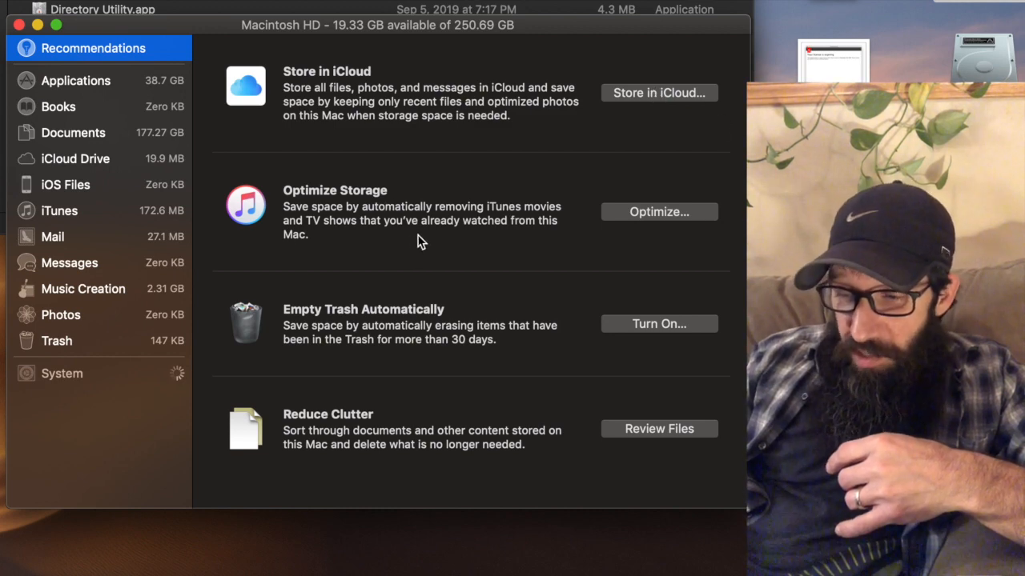
mouse_move(397, 243)
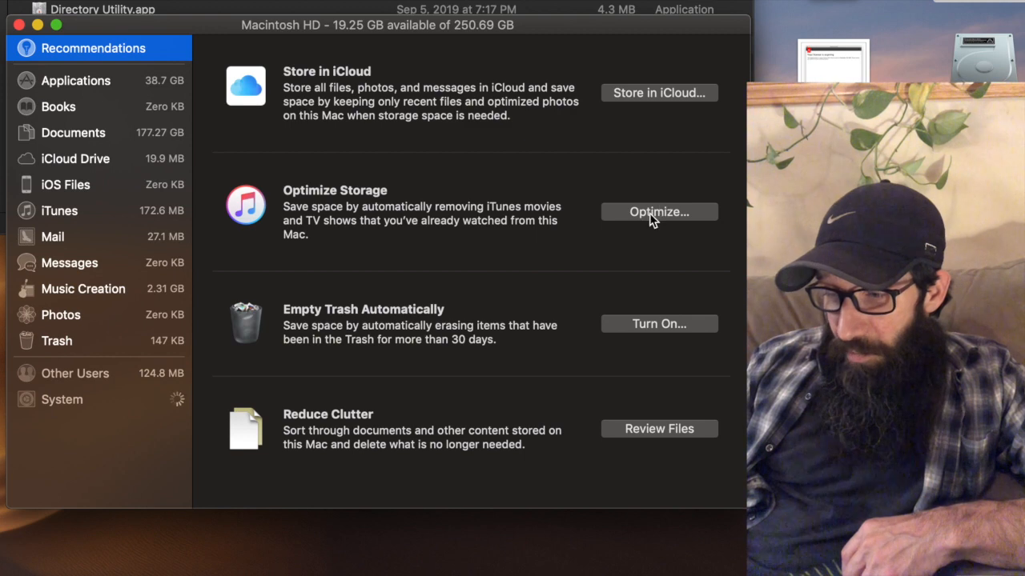
mouse_move(359, 335)
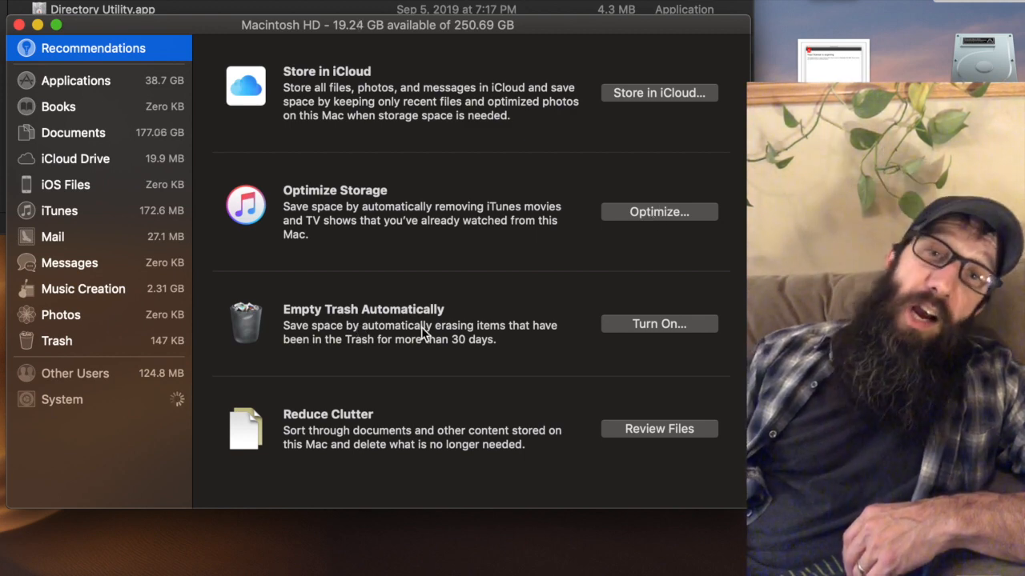
mouse_move(495, 349)
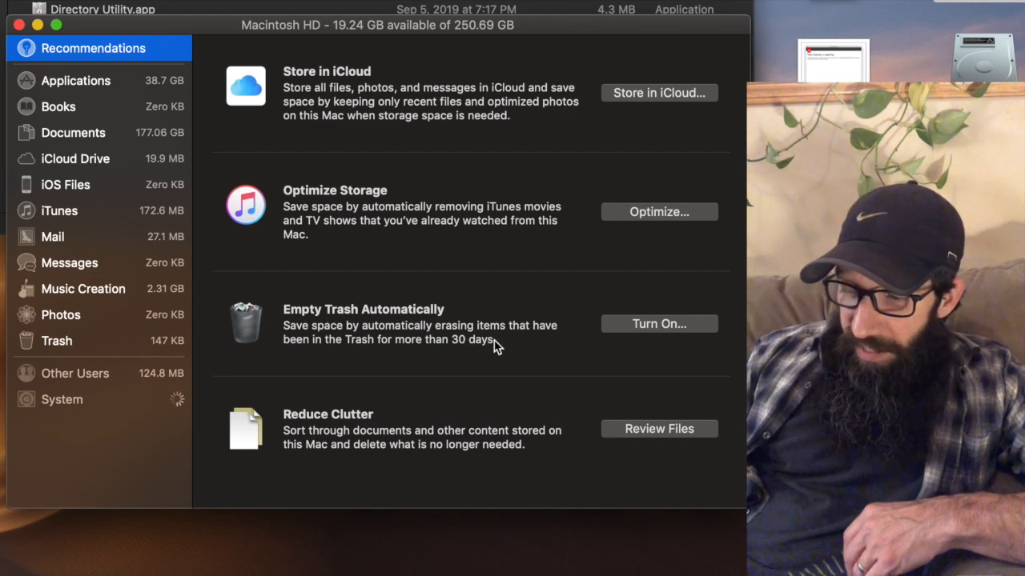
mouse_move(634, 336)
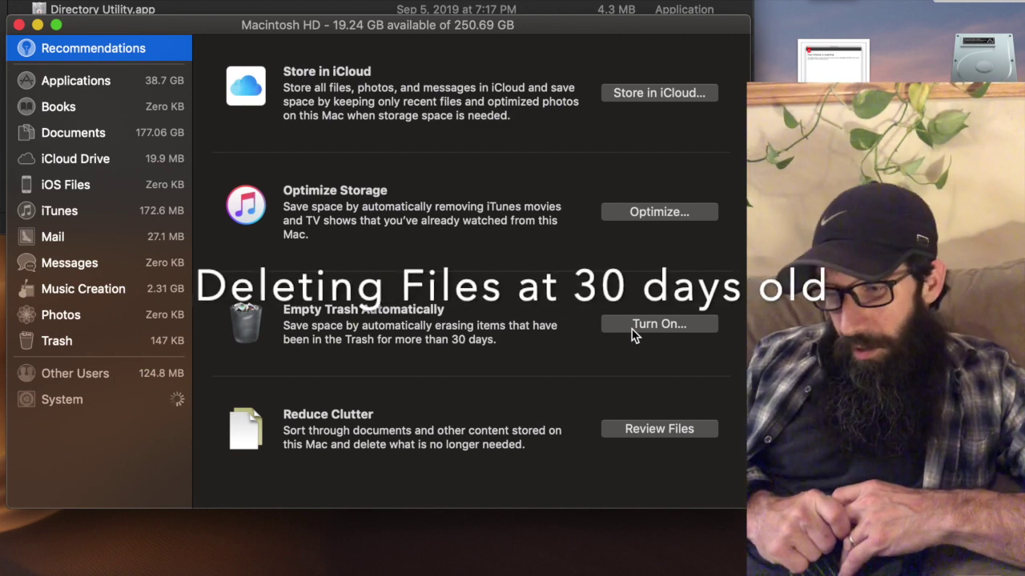
mouse_move(356, 426)
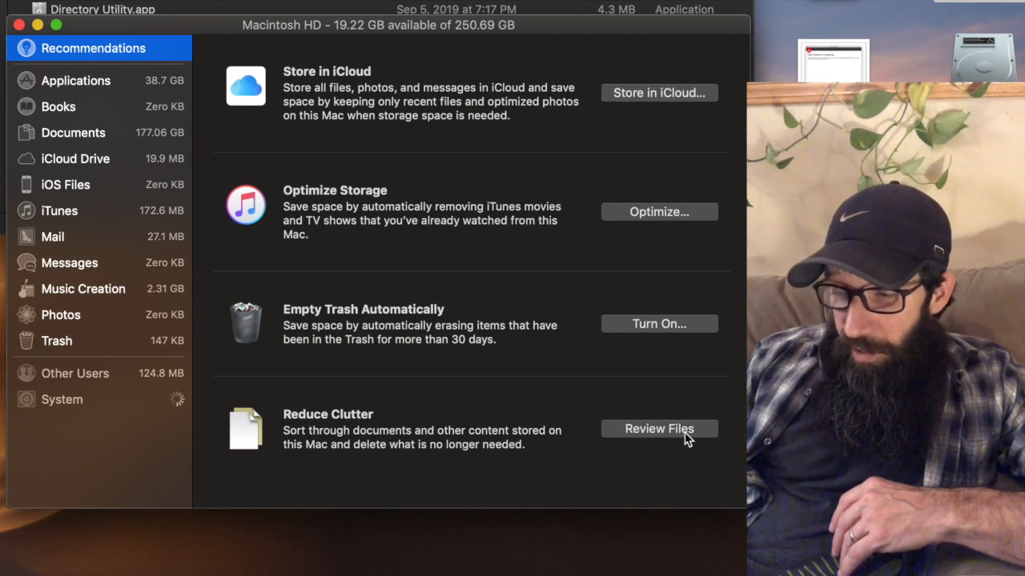
mouse_move(301, 198)
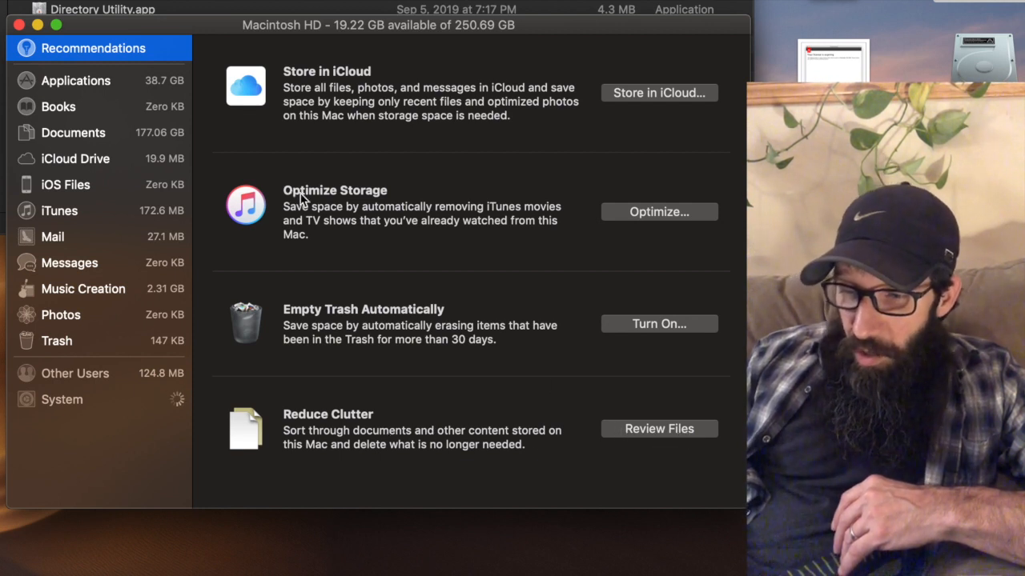
mouse_move(48, 128)
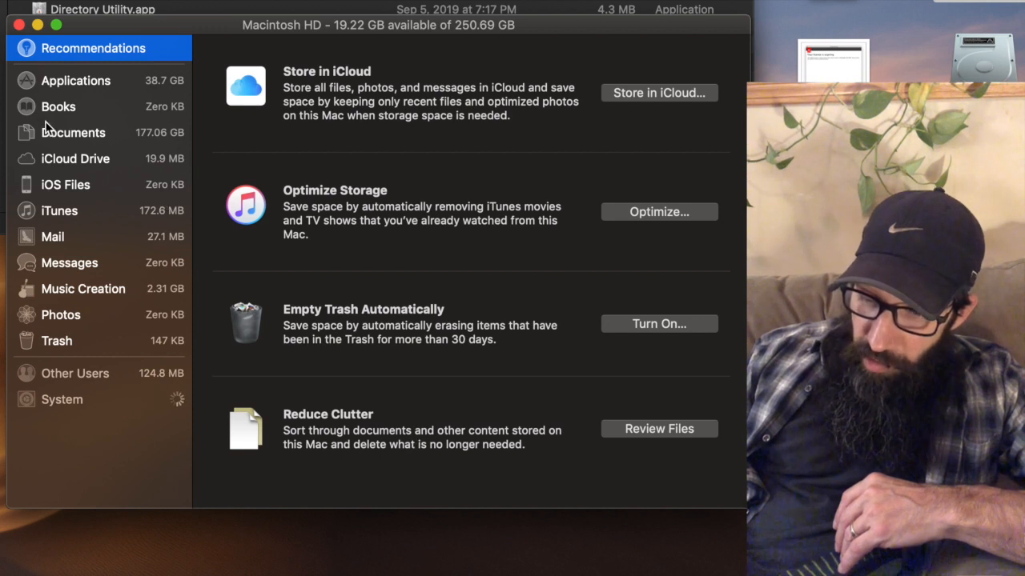
mouse_move(58, 137)
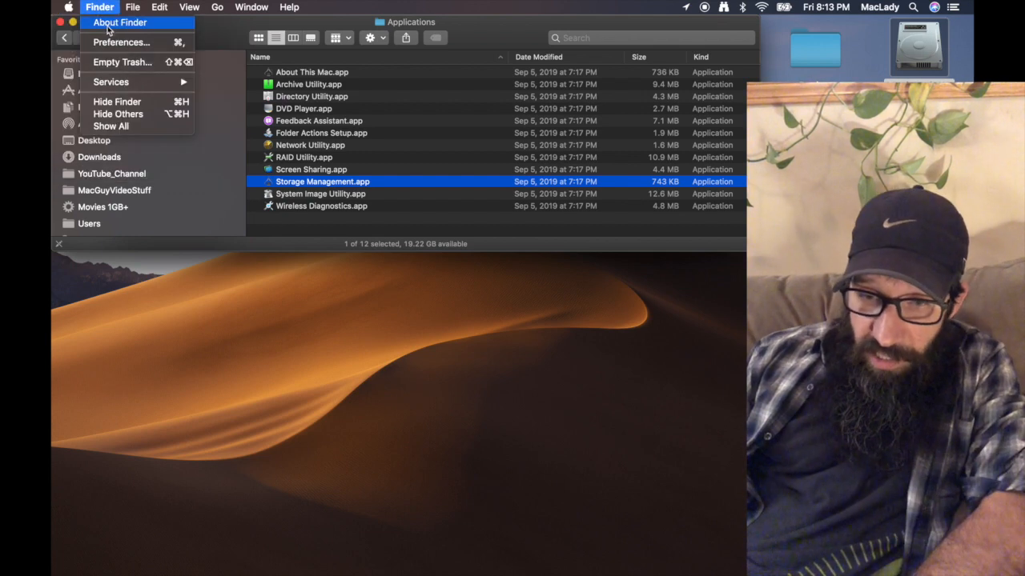
click(83, 6)
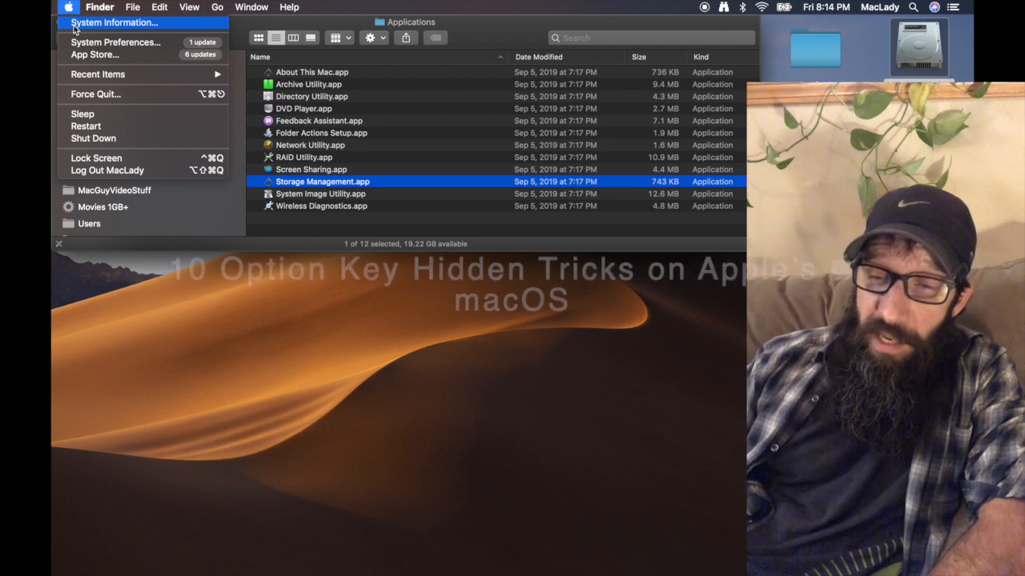
click(99, 6)
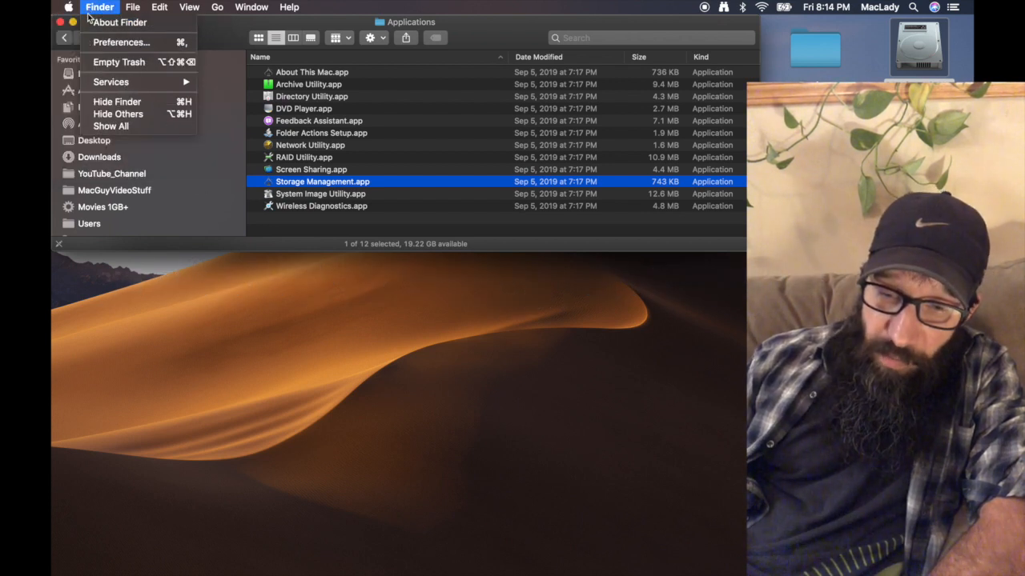
Launch System Information from the Apple menu to list installed applications.
click(64, 6)
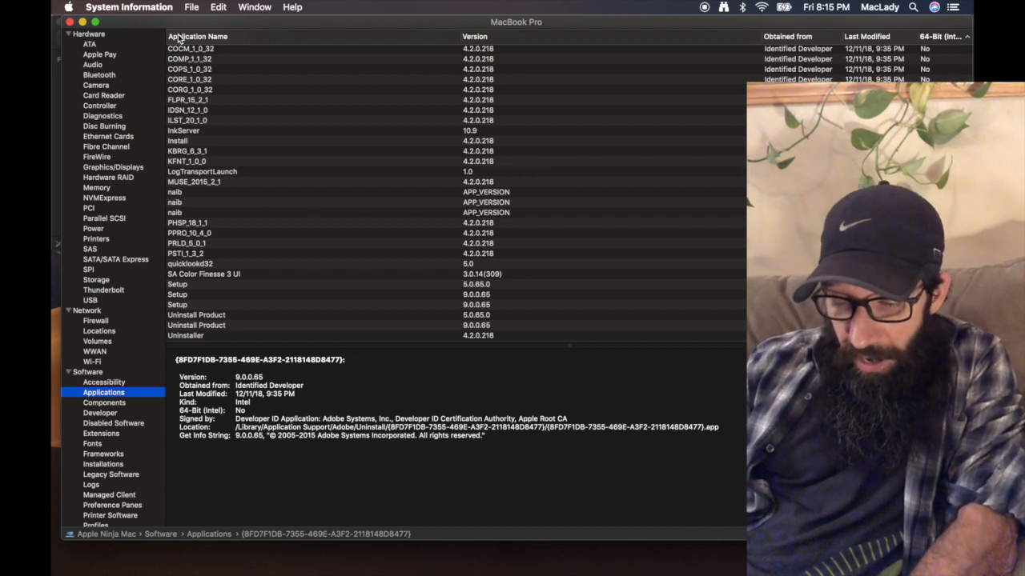
Reopen Storage Management from System Information with Command+U.
key(cmd+u)
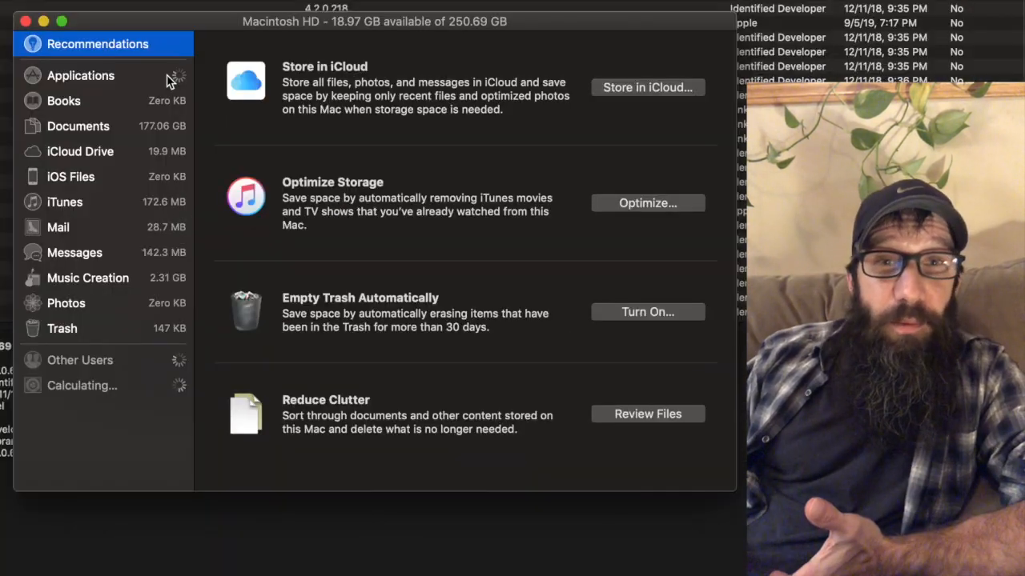
mouse_move(211, 118)
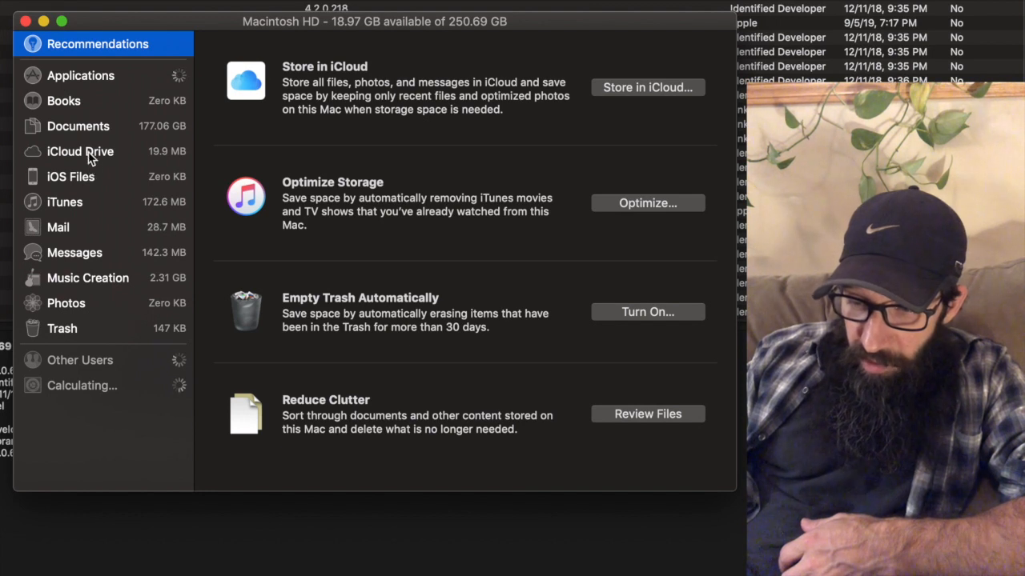
View iCloud Drive's 19.9 MB usage, then show the empty iOS Files backups list.
click(81, 150)
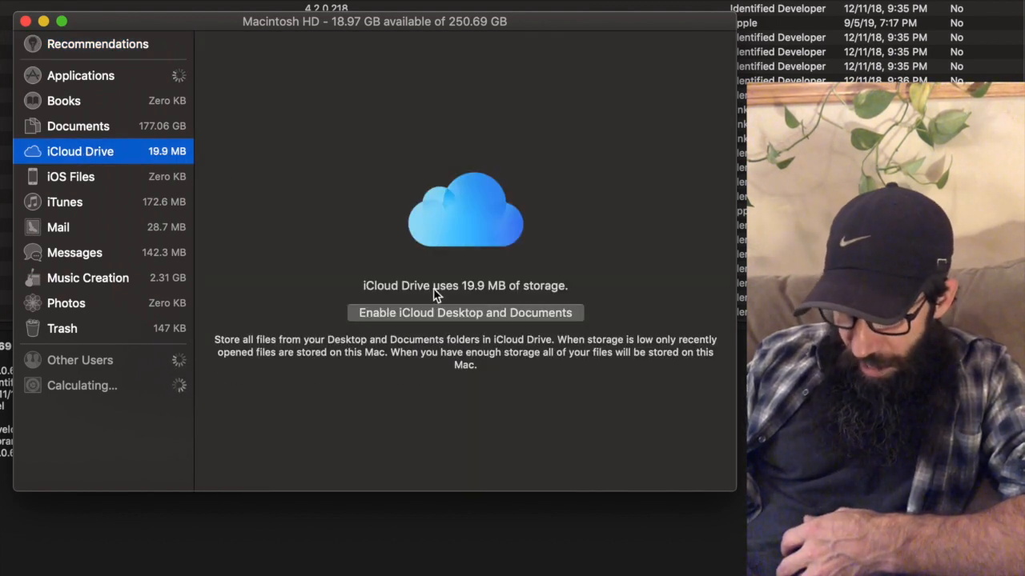
mouse_move(125, 158)
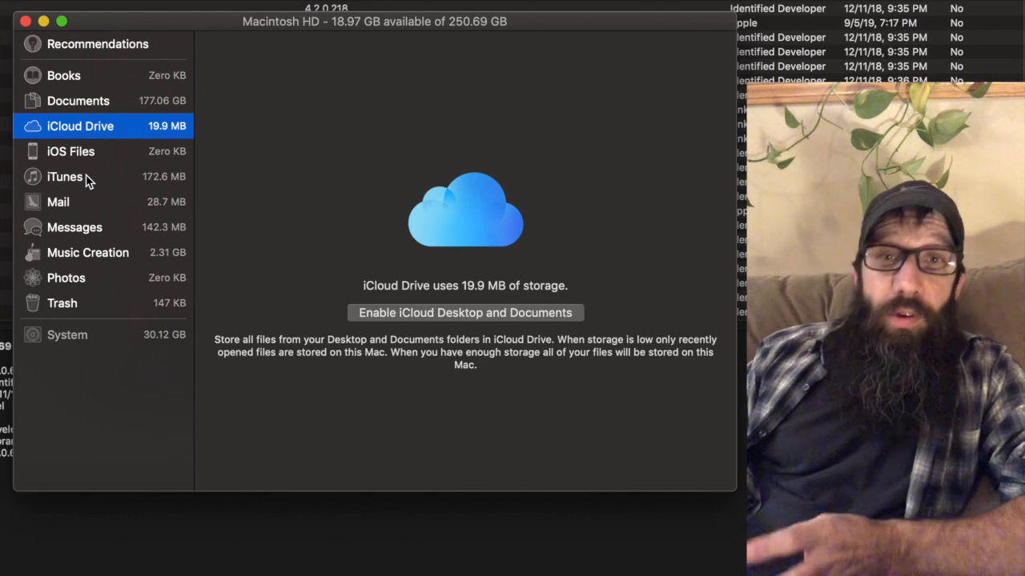
click(70, 151)
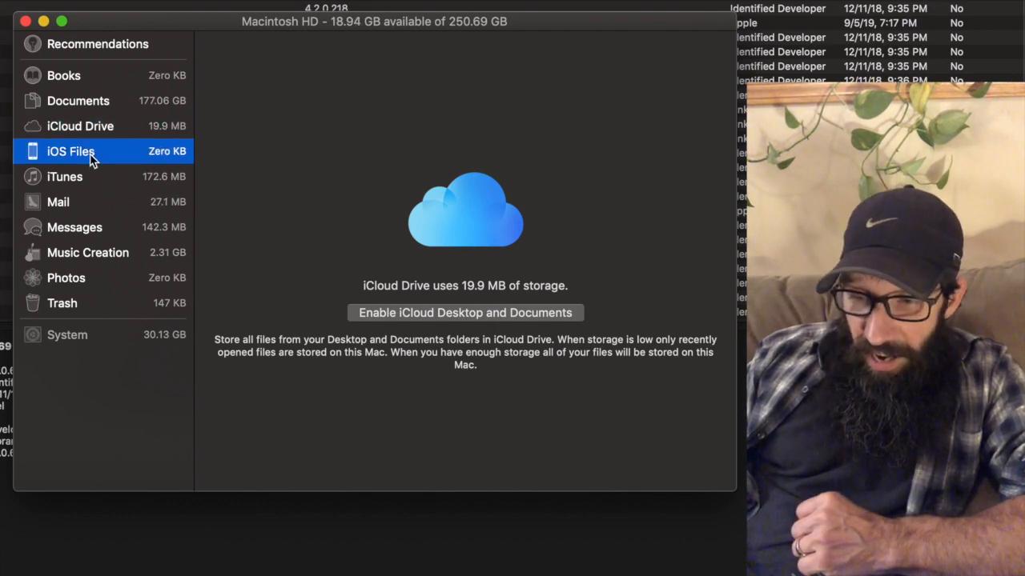
click(94, 159)
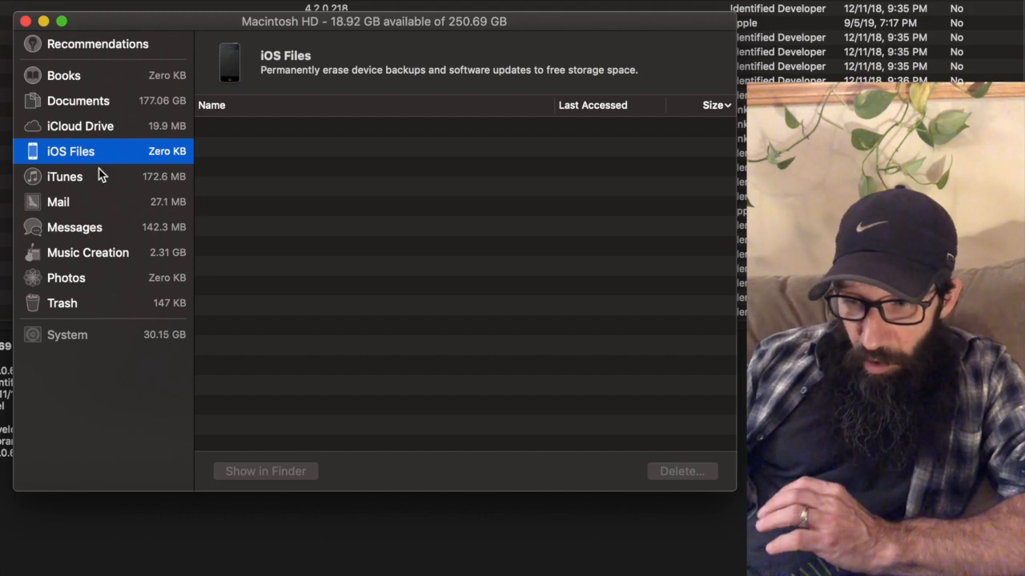
Show Documents' large files and select DevSeed.mov (2.3 GB) to reveal its folder path.
click(76, 101)
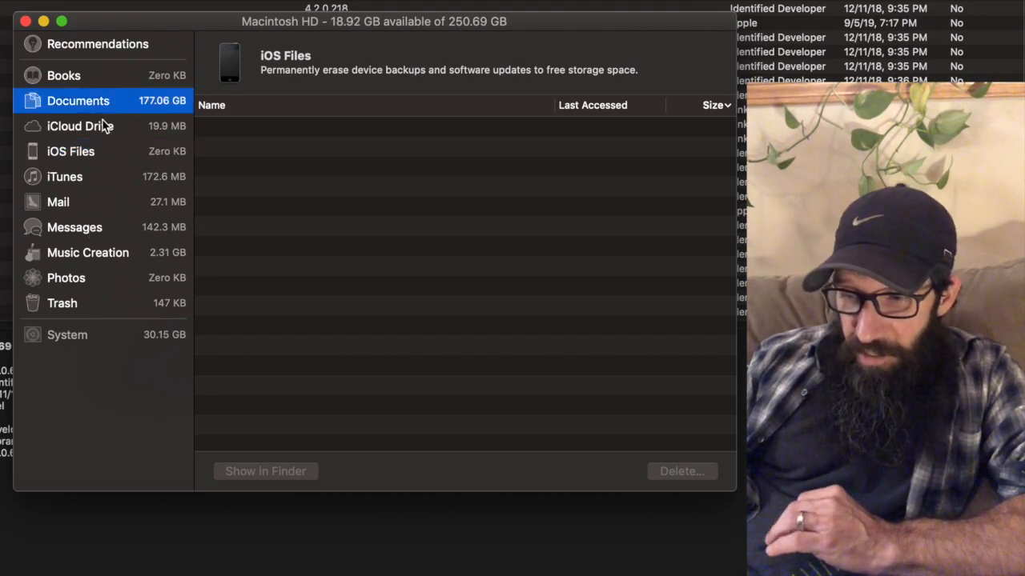
click(73, 99)
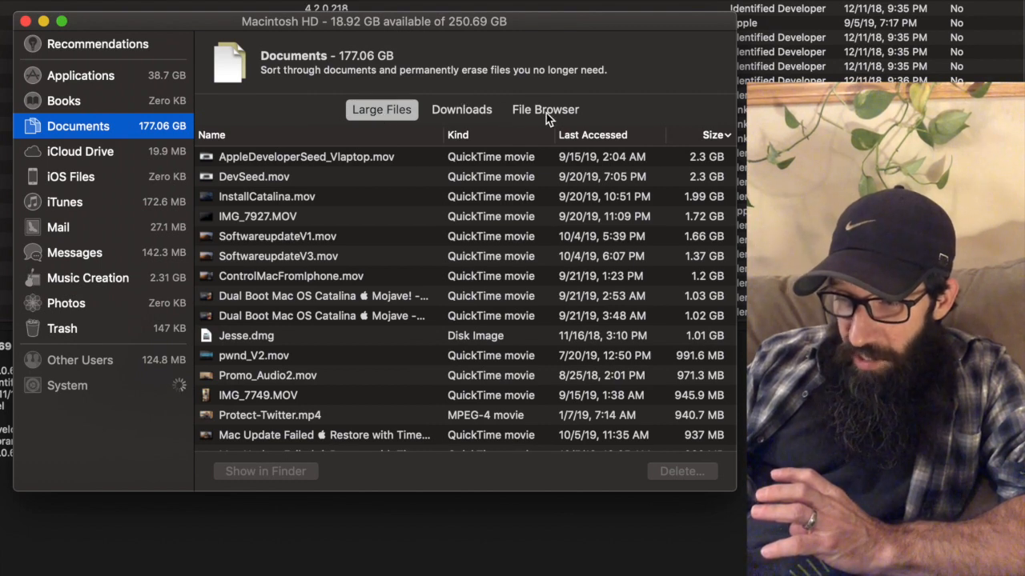
mouse_move(519, 247)
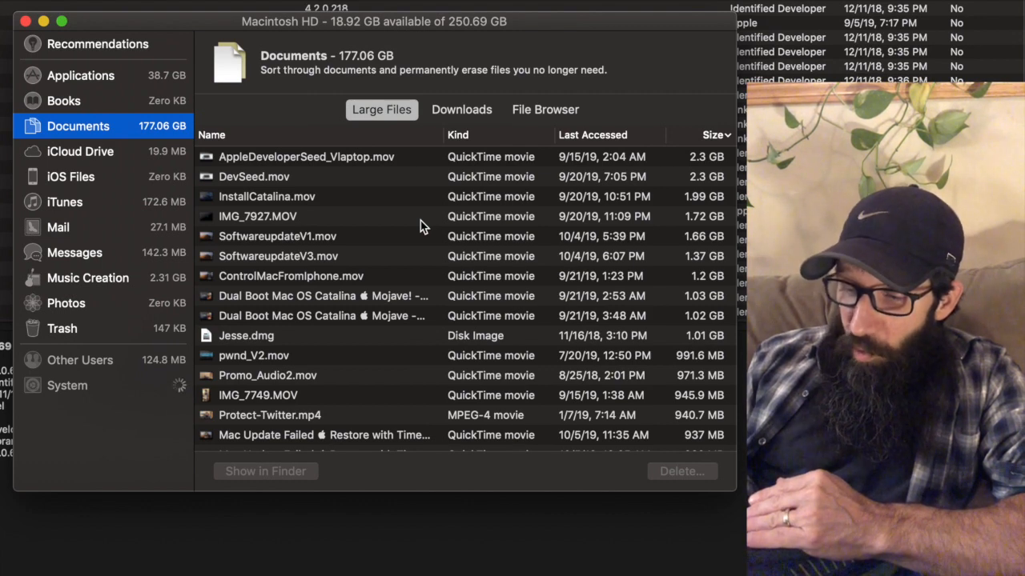
mouse_move(570, 227)
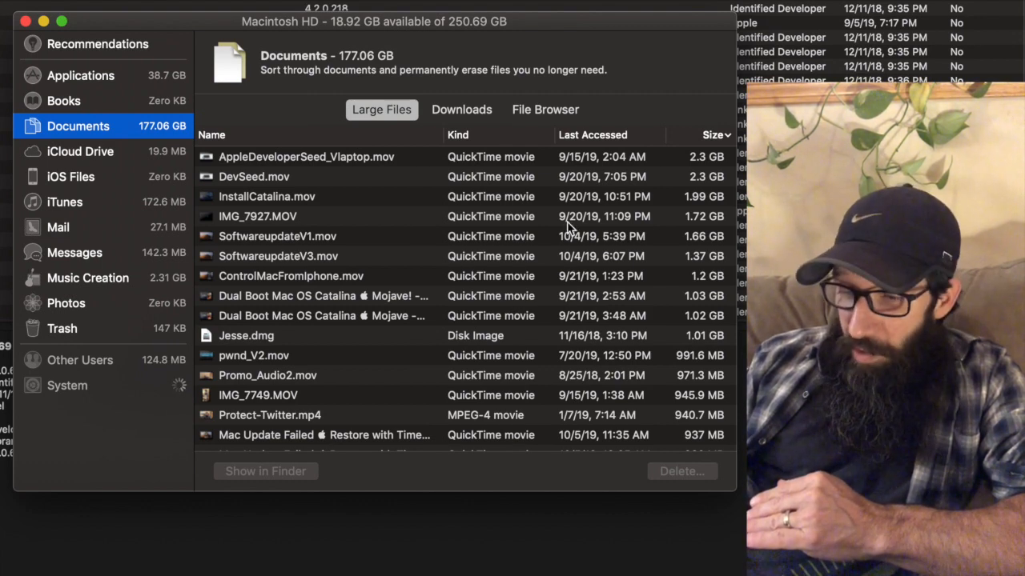
click(253, 176)
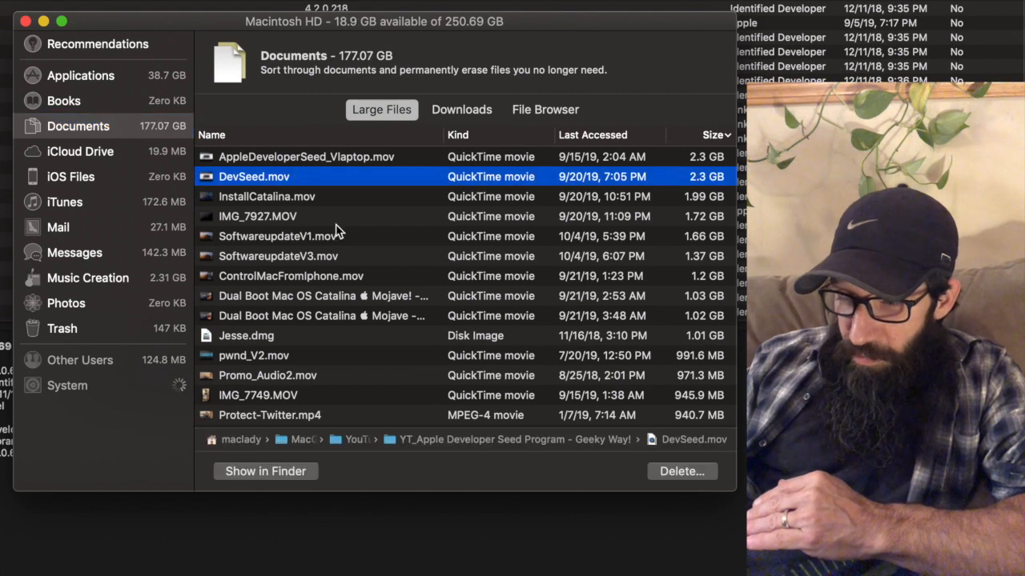
mouse_move(683, 484)
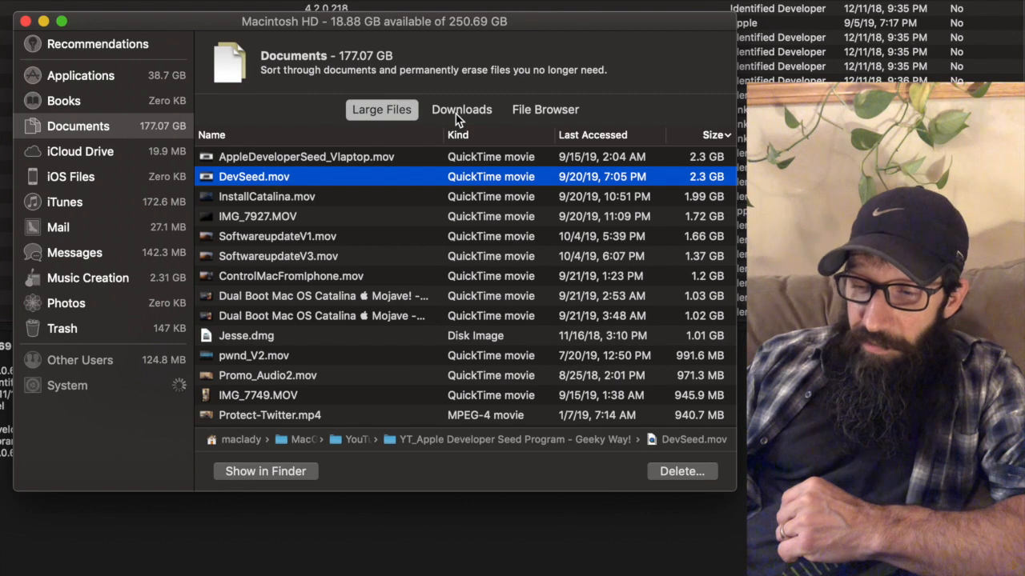
Show the Downloads list for Documents, grouped by age of last access.
click(461, 108)
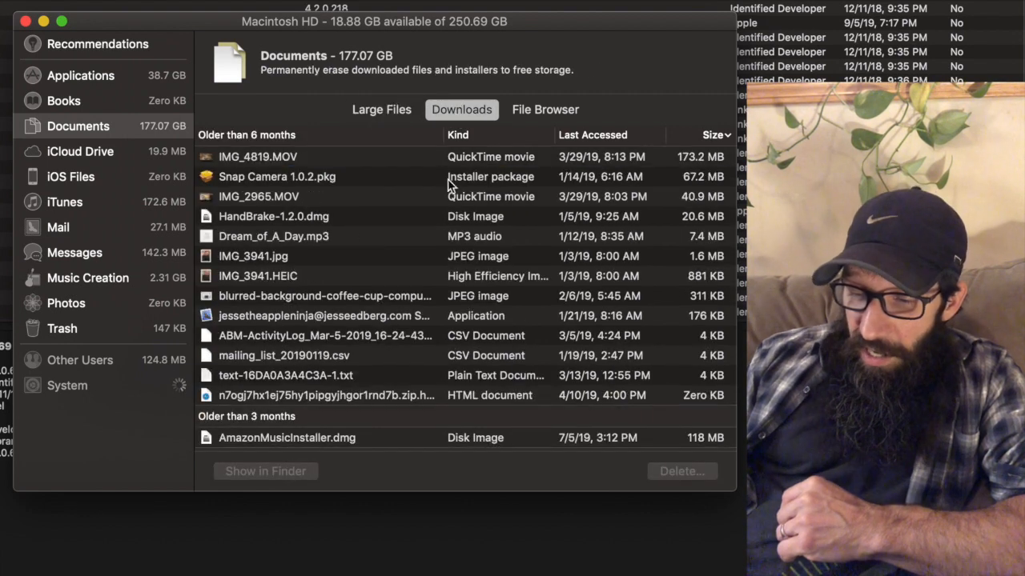
mouse_move(416, 158)
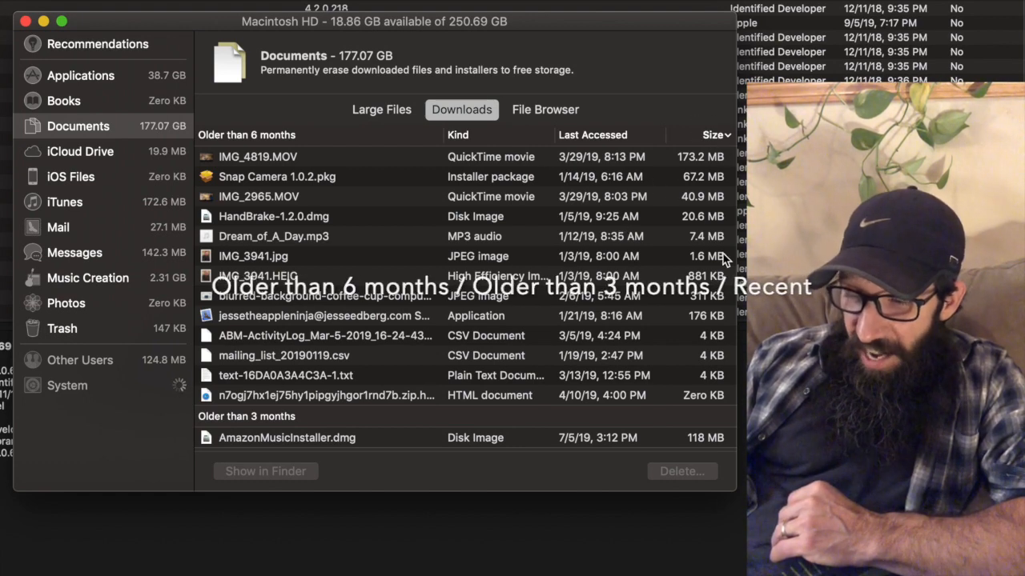
mouse_move(470, 184)
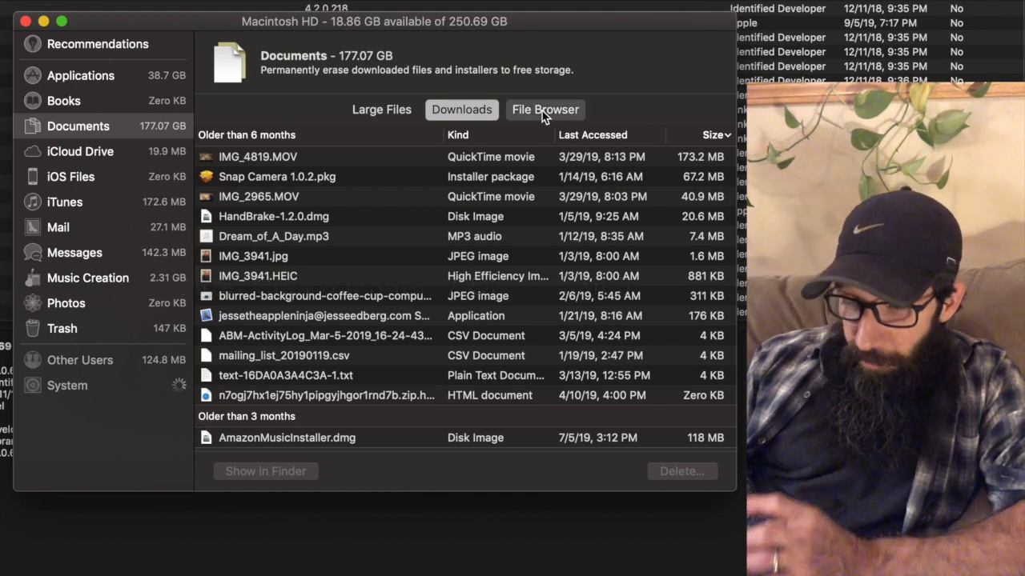
Show the File Browser for Documents with folders sized, Movies largest at 94.85 GB.
click(545, 109)
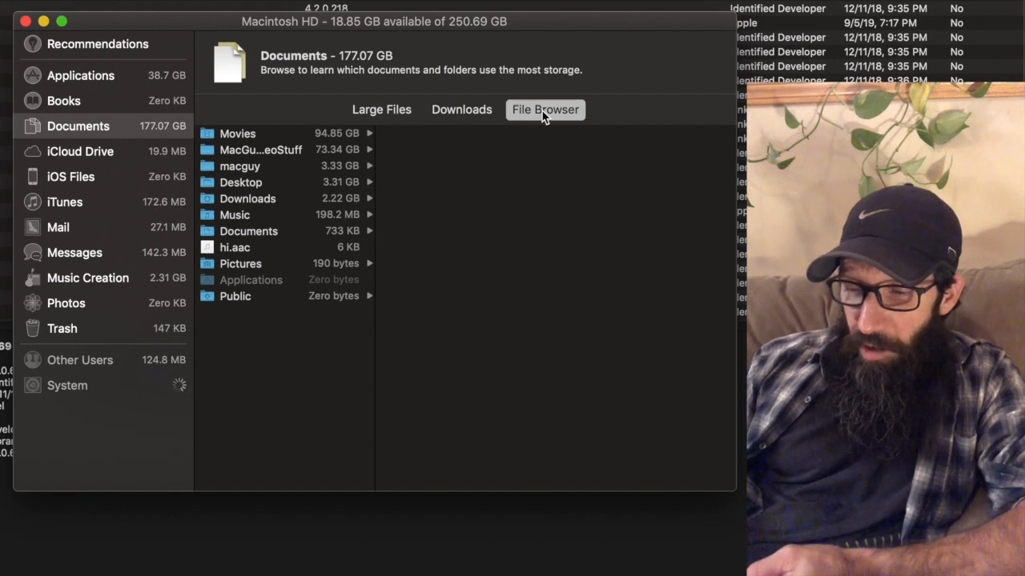
mouse_move(358, 150)
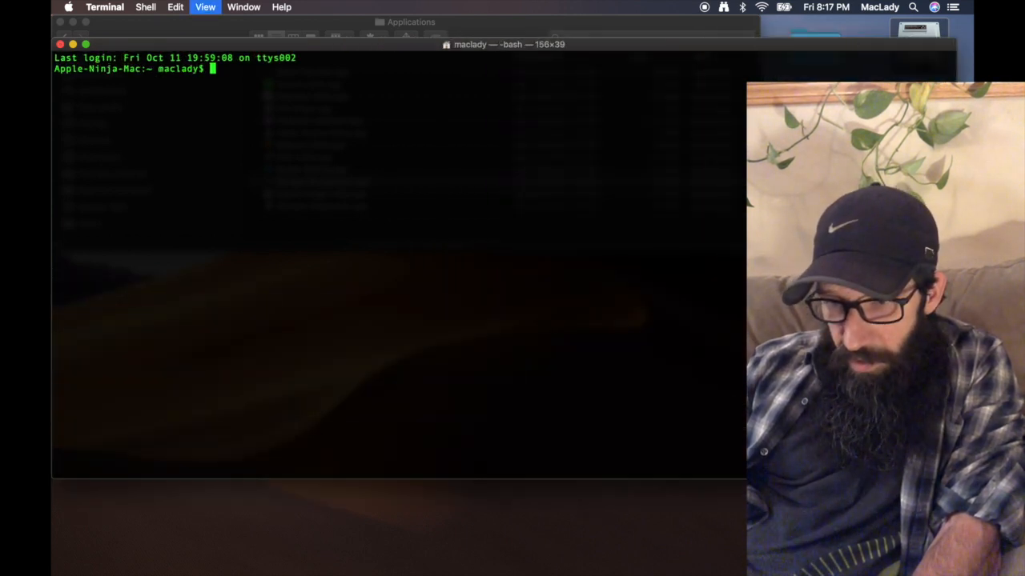
Run open /System/Library/CoreServices/Applications/Storage\ Management.app in Terminal, then close the windows.
text(op)
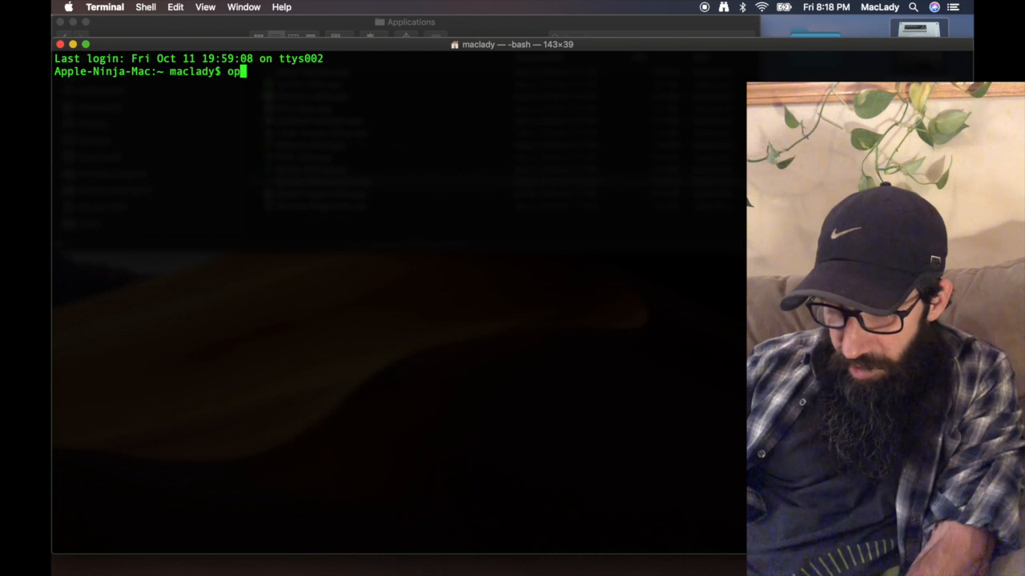
text(en)
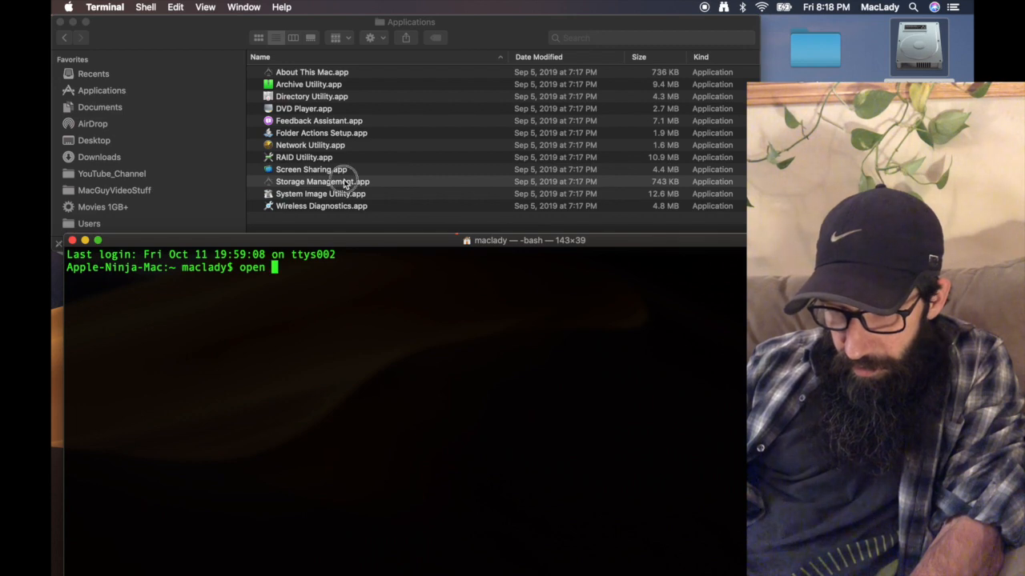
text(/System/Library/CoreServices/Applications/Storage\ Management.app)
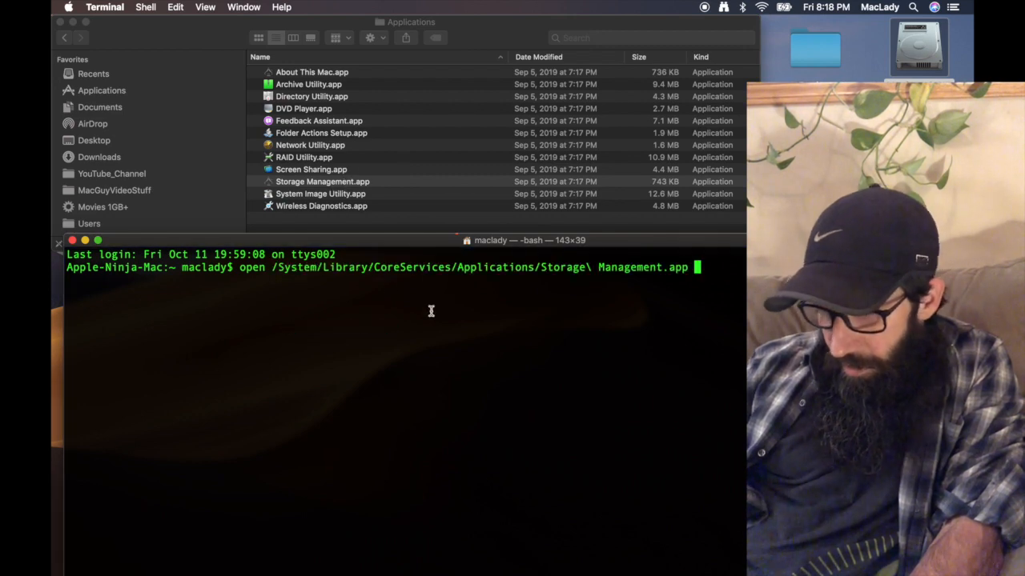
key(Return)
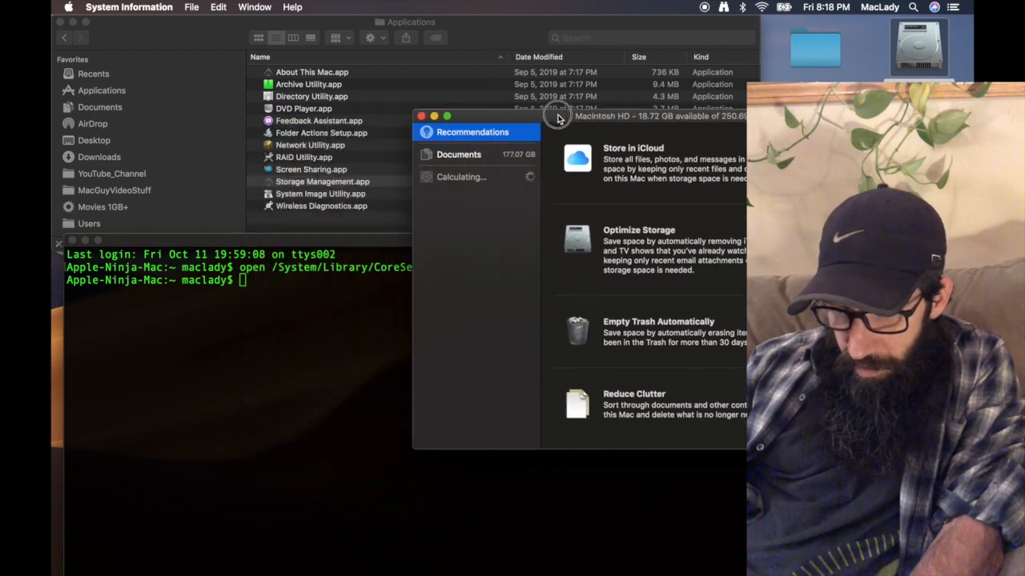
drag(557, 116, 500, 136)
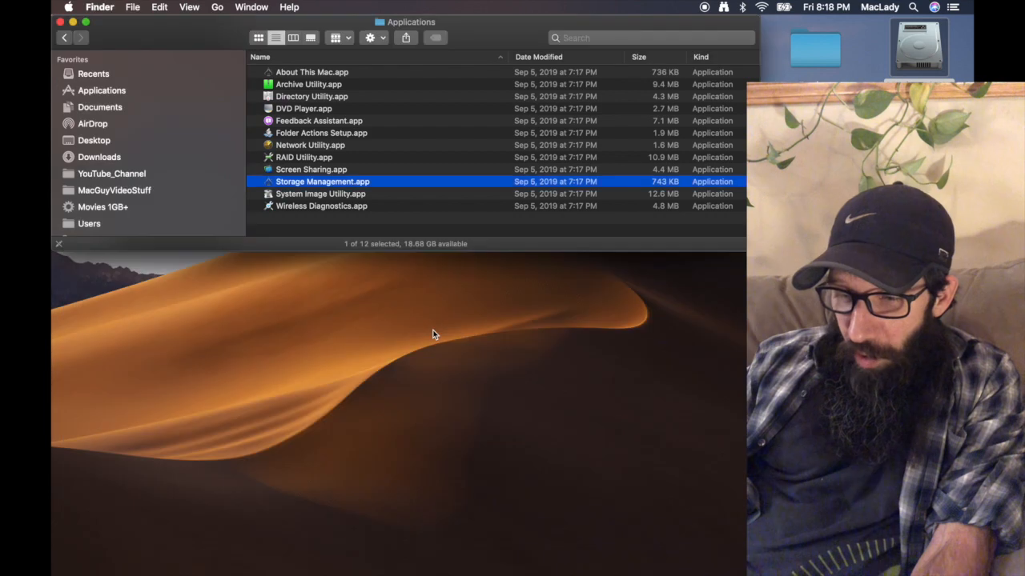
mouse_move(445, 255)
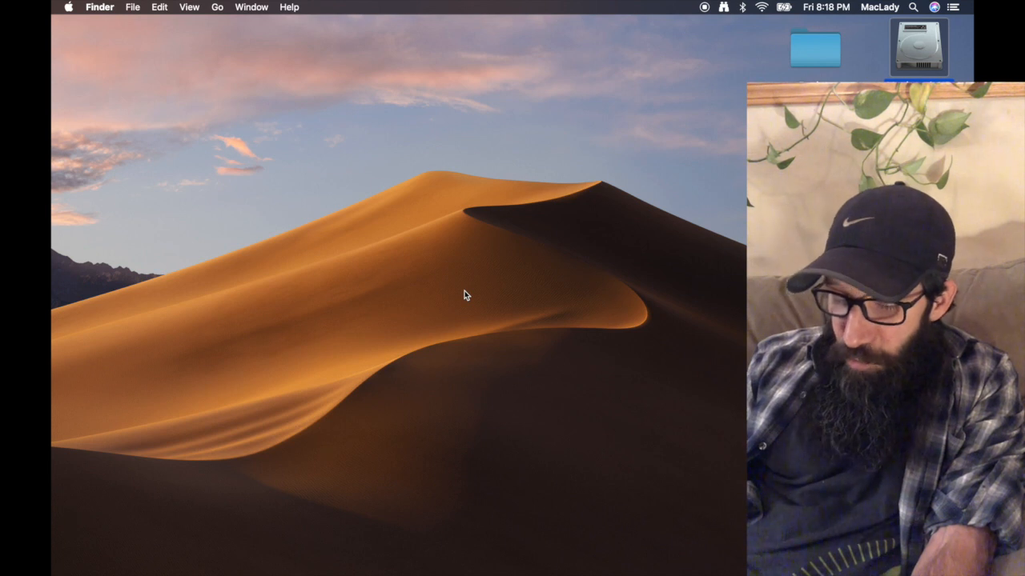
Search Spotlight for storage and launch Storage Management.app onto its recommendations.
key(cmd+space)
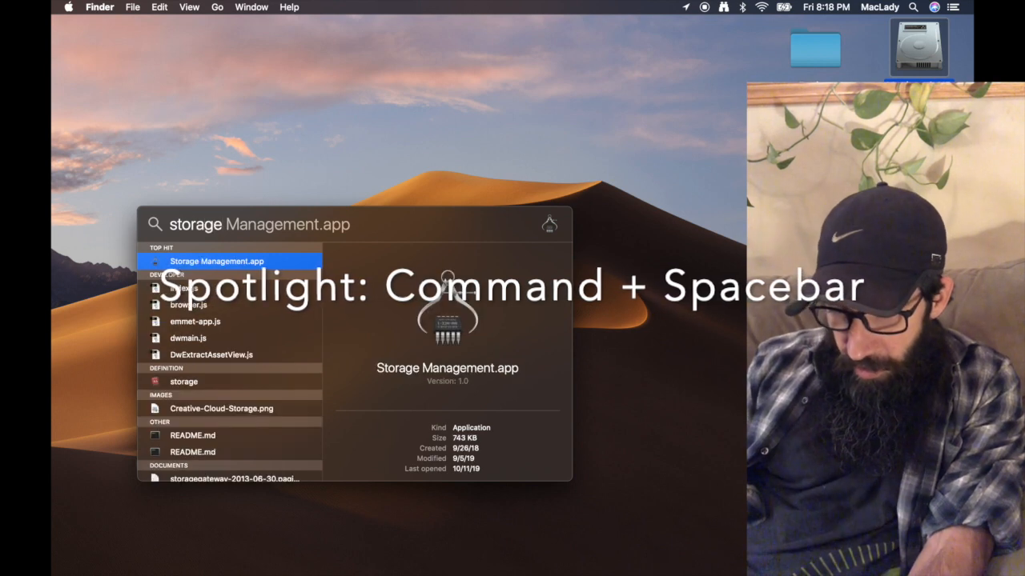
key(Escape)
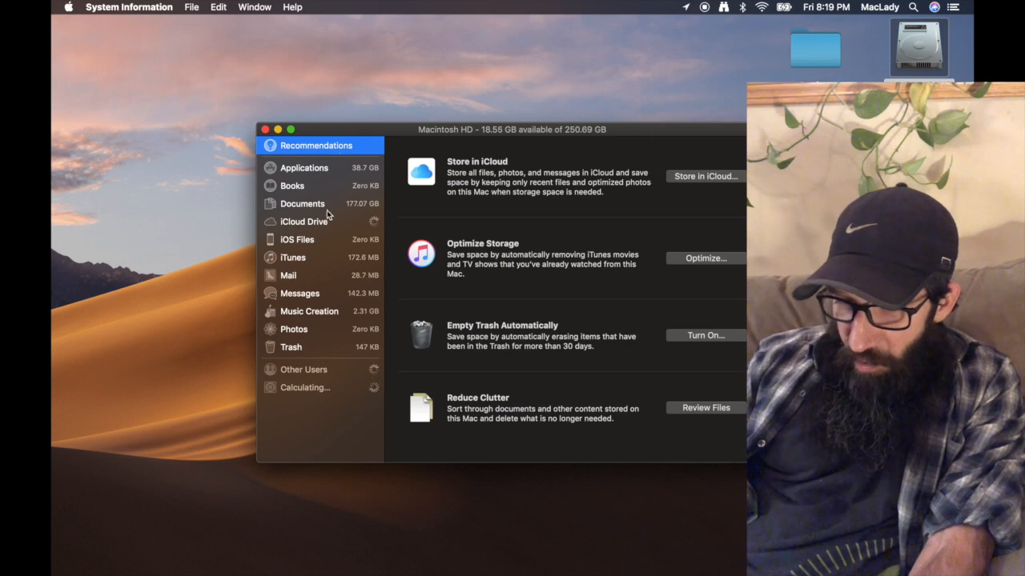
From the Documents large-files list, preview the movie IMG_7927.MOV in Quick Look.
click(301, 203)
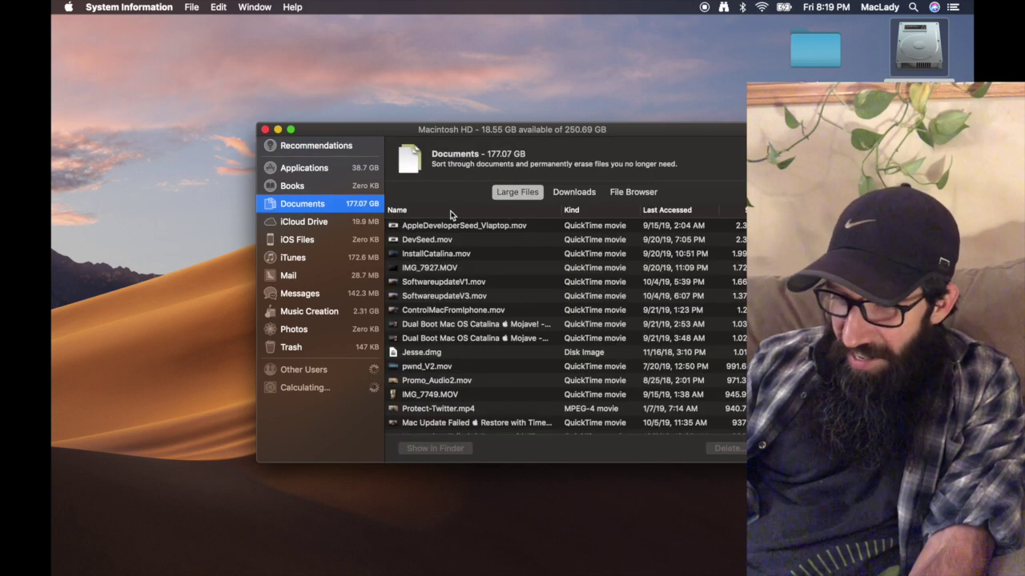
mouse_move(535, 245)
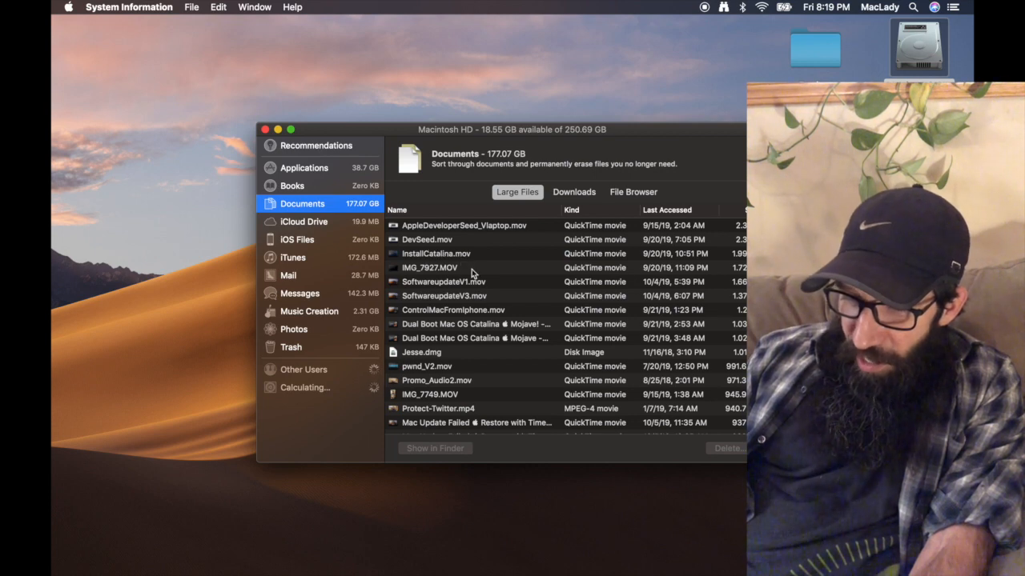
mouse_move(506, 240)
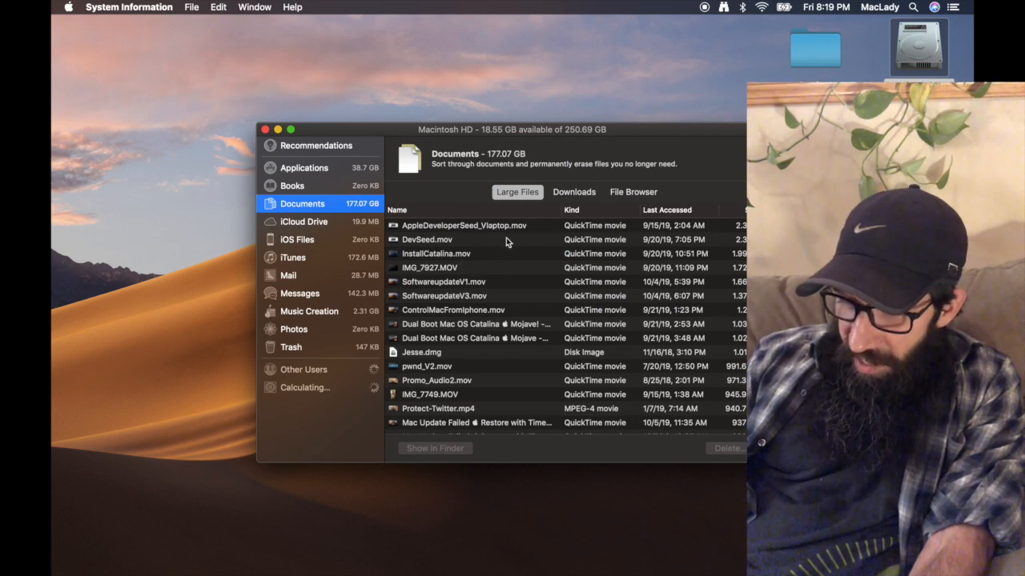
mouse_move(452, 279)
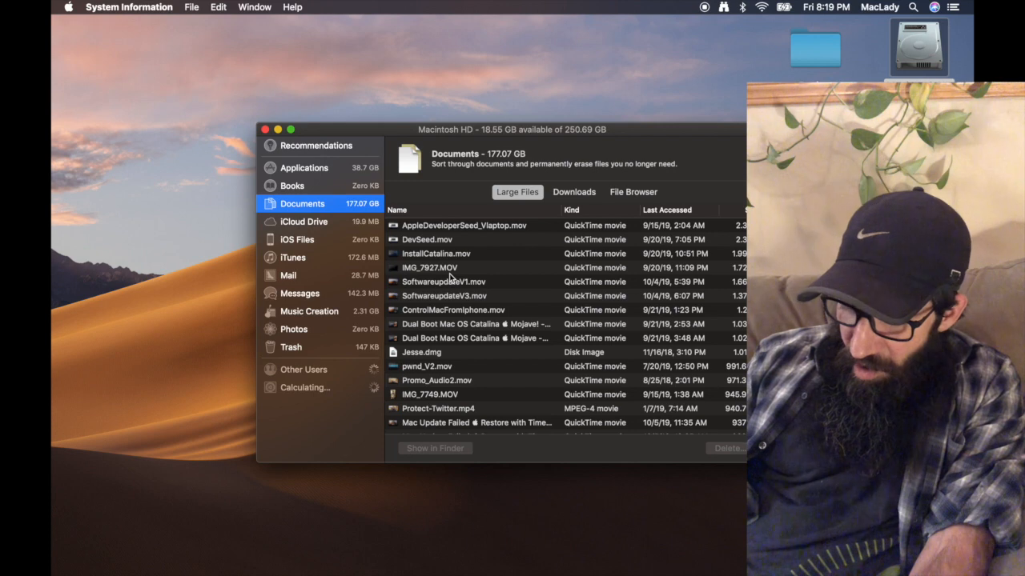
click(429, 267)
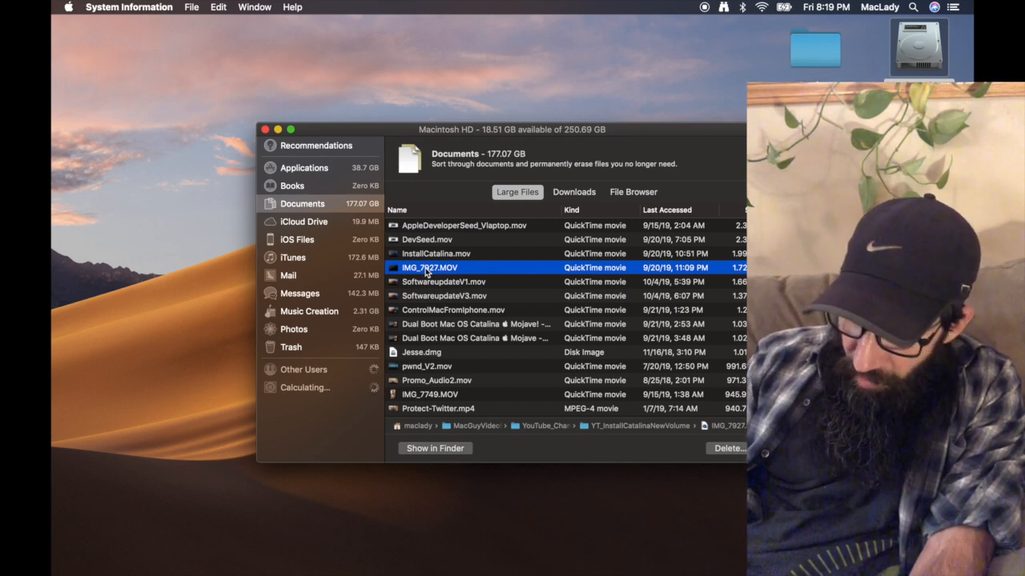
double_click(428, 267)
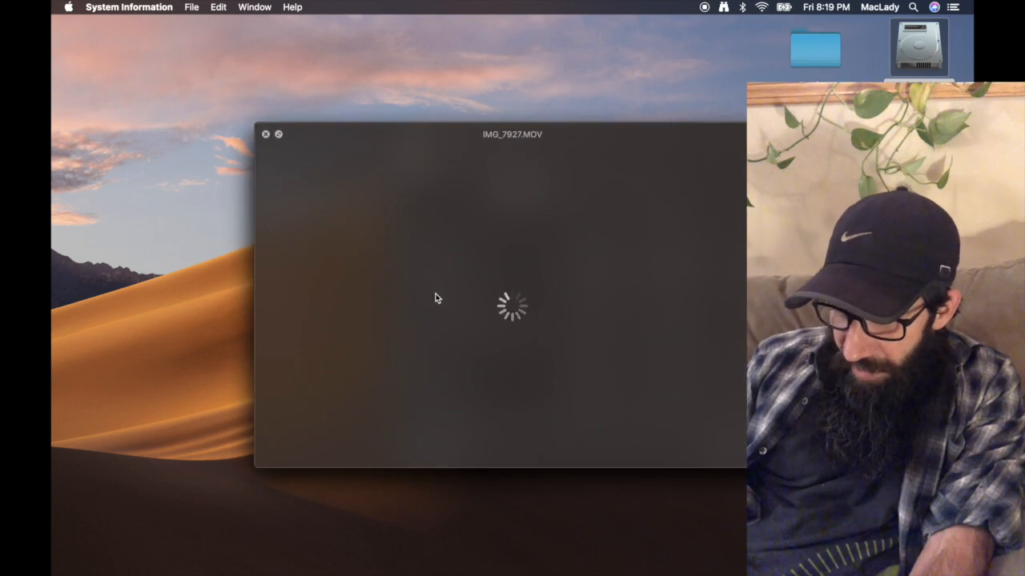